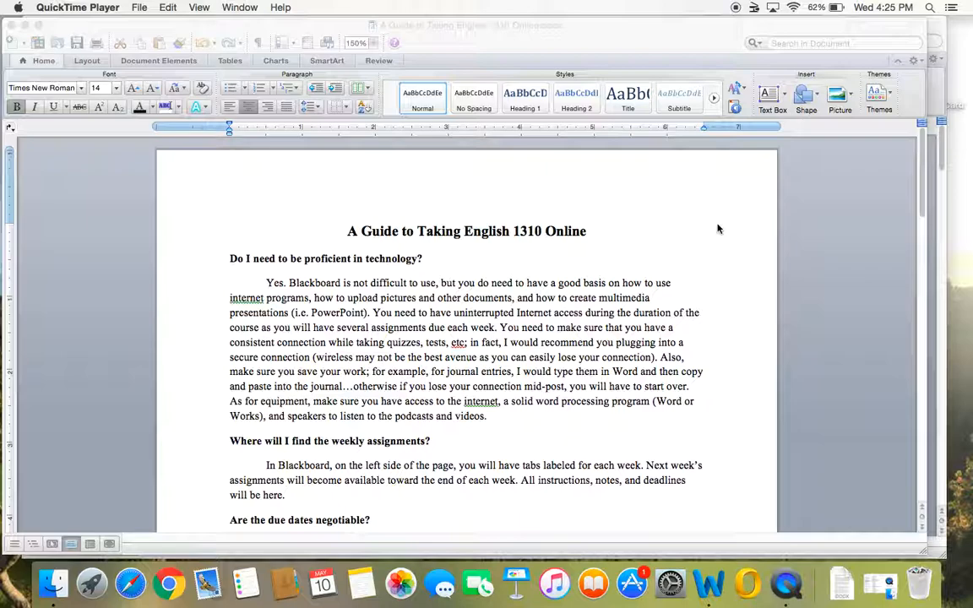
mouse_move(356, 254)
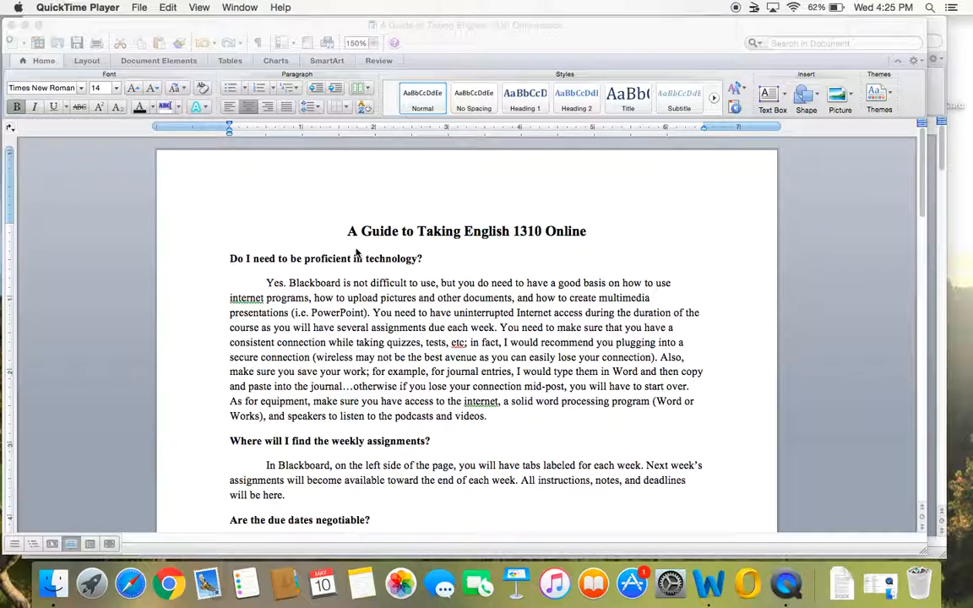
mouse_move(503, 289)
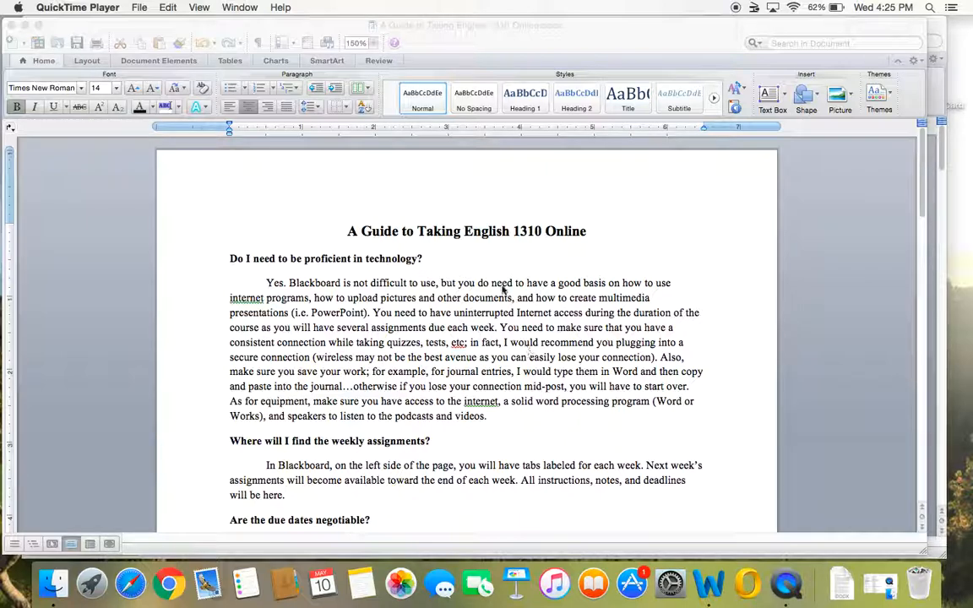
mouse_move(486, 339)
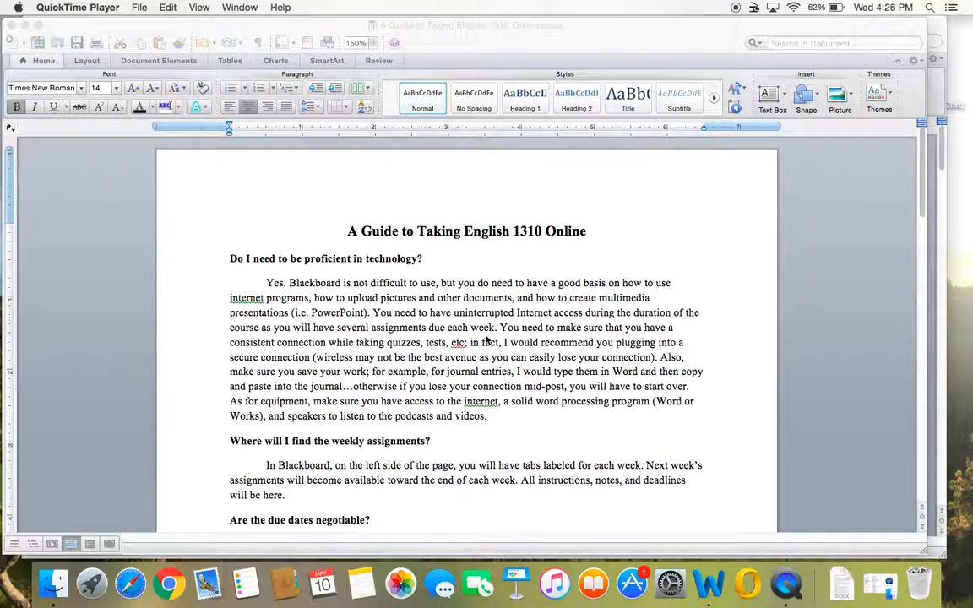
Step: Scroll the FAQ guide down to the 'Are the due dates negotiable?' answer
scroll(down, 3)
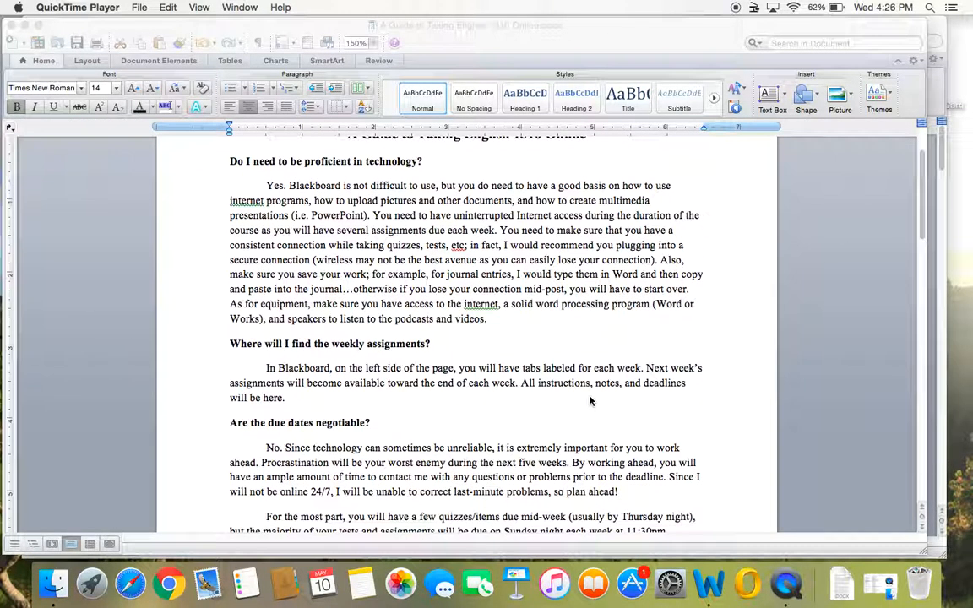
scroll(down, 3)
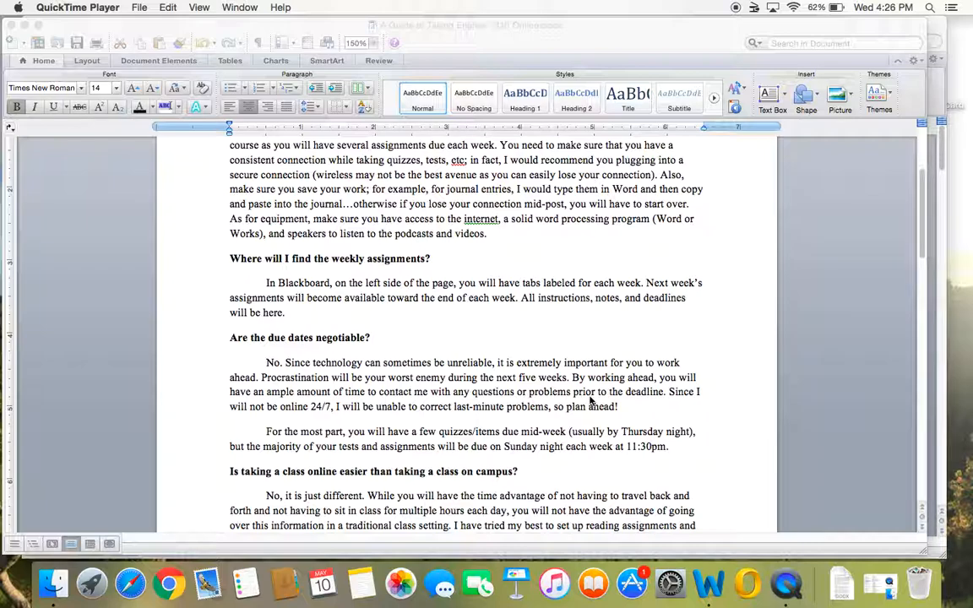
scroll(down, 3)
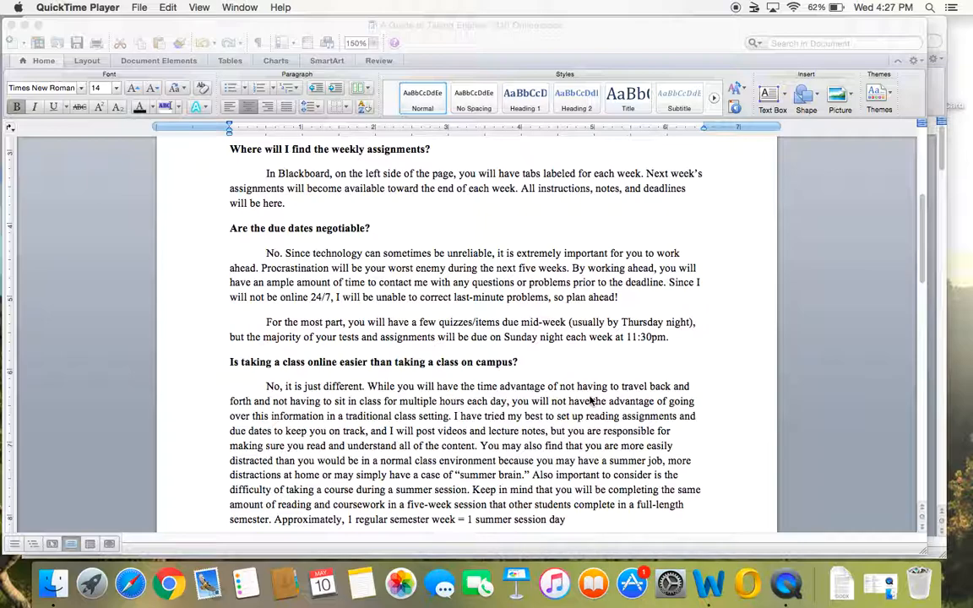
mouse_move(479, 290)
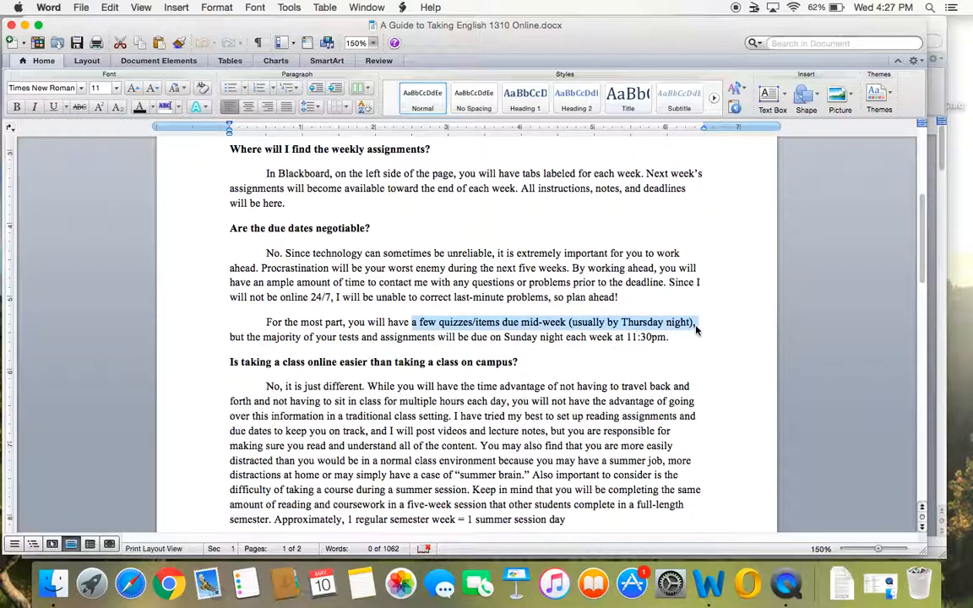
click(671, 337)
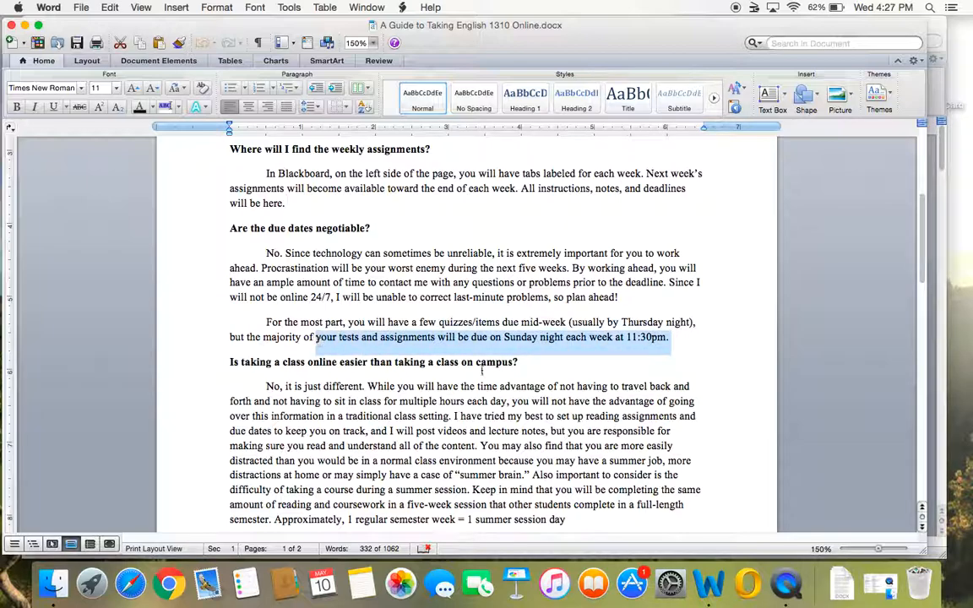
click(670, 337)
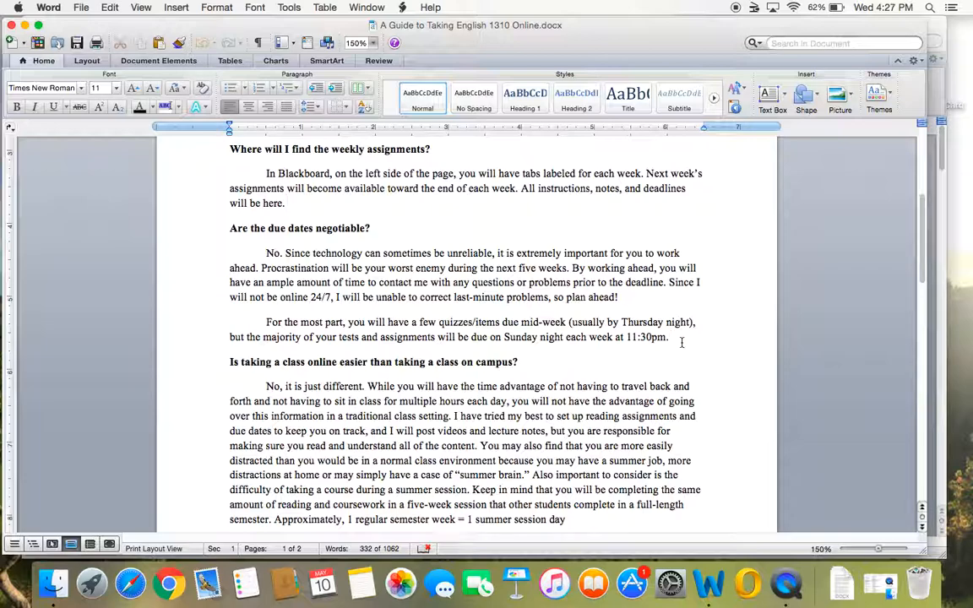
click(671, 337)
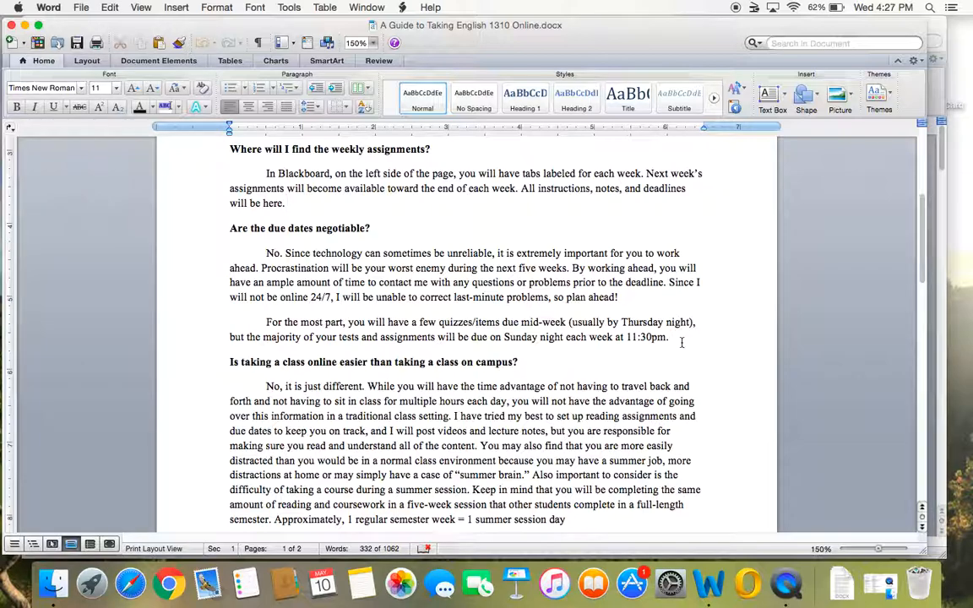
Step: Scroll to the bottom of page 1 so the whole 'are online classes easier' answer shows, clicking in the text
scroll(down, 3)
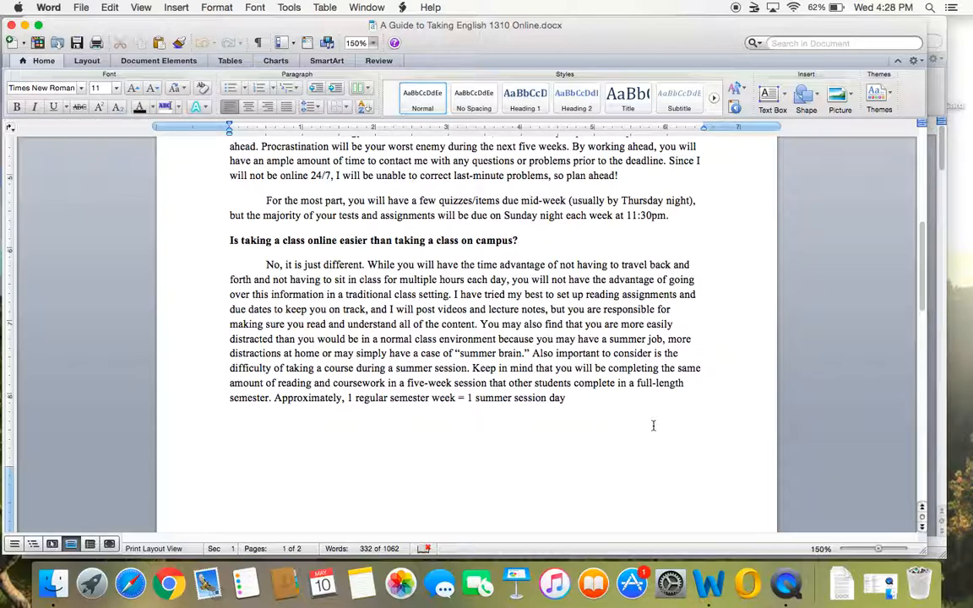
click(669, 216)
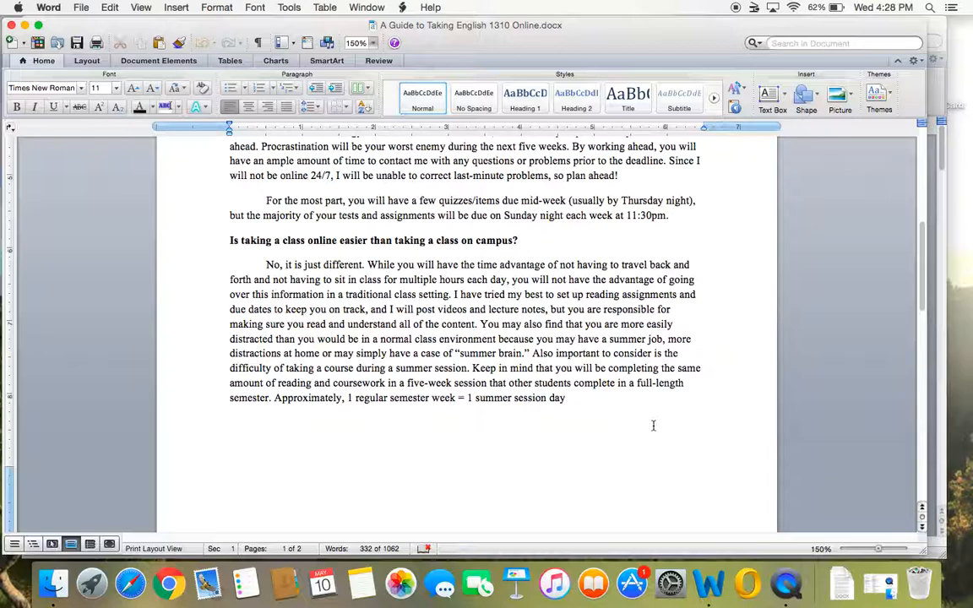
click(669, 215)
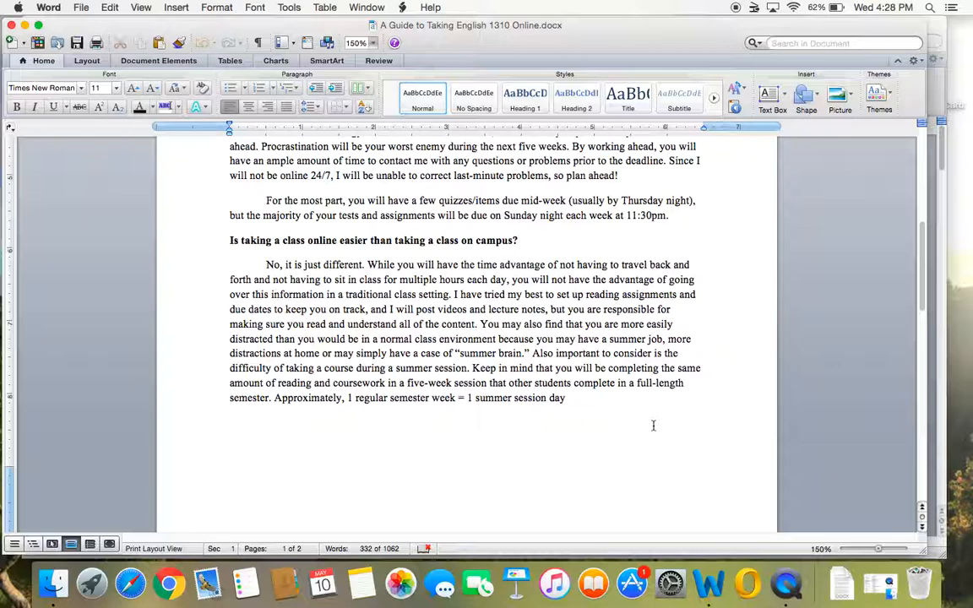
click(670, 215)
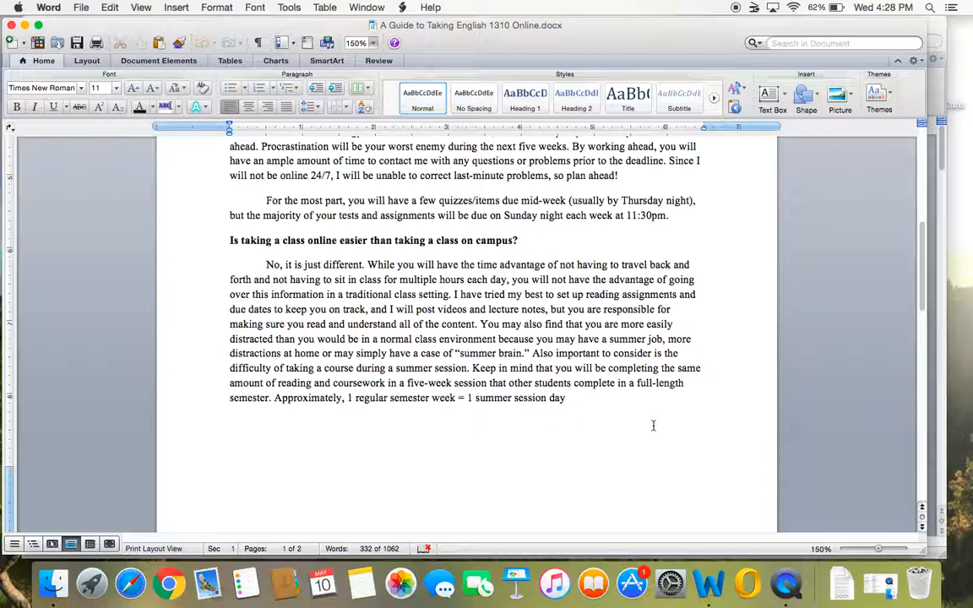
click(671, 215)
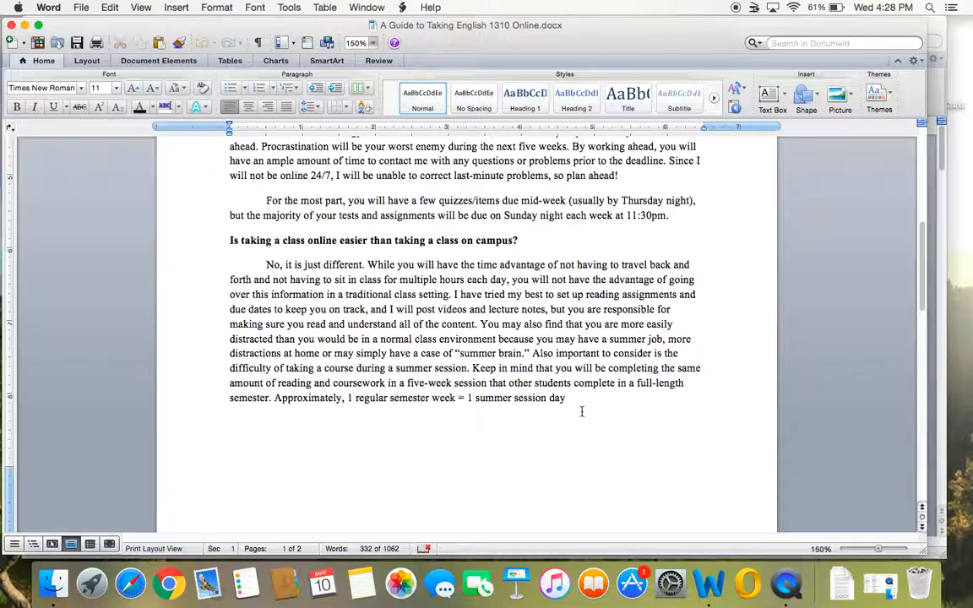
click(670, 215)
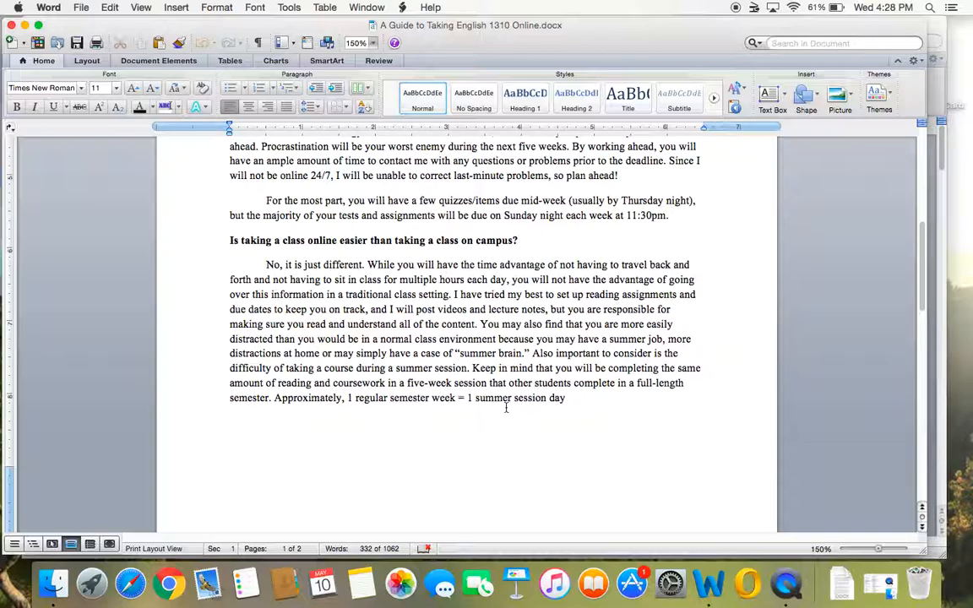
Step: Scroll to page 2 and the question about reading all email, videos and textbook assignments
scroll(down, 3)
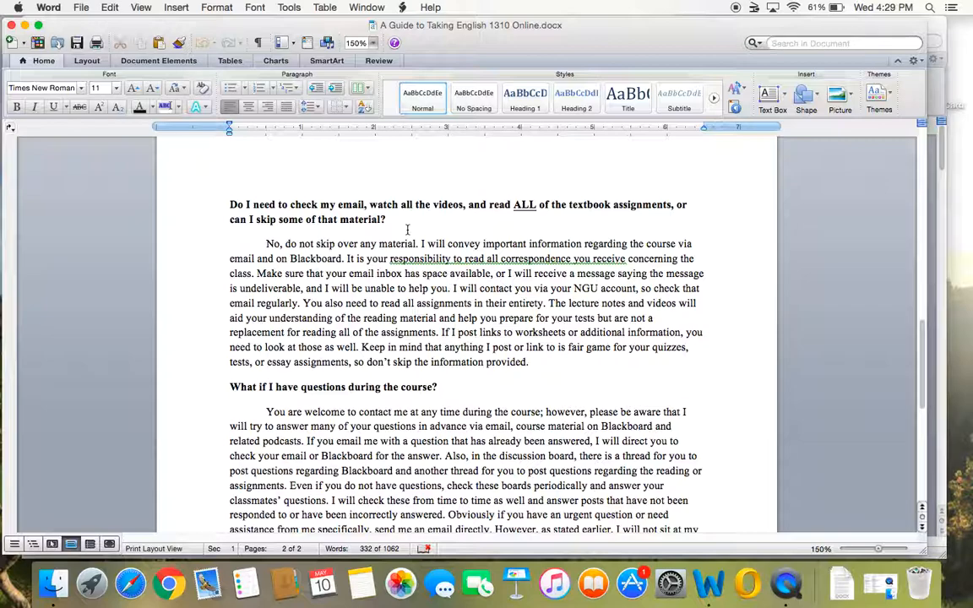
mouse_move(498, 283)
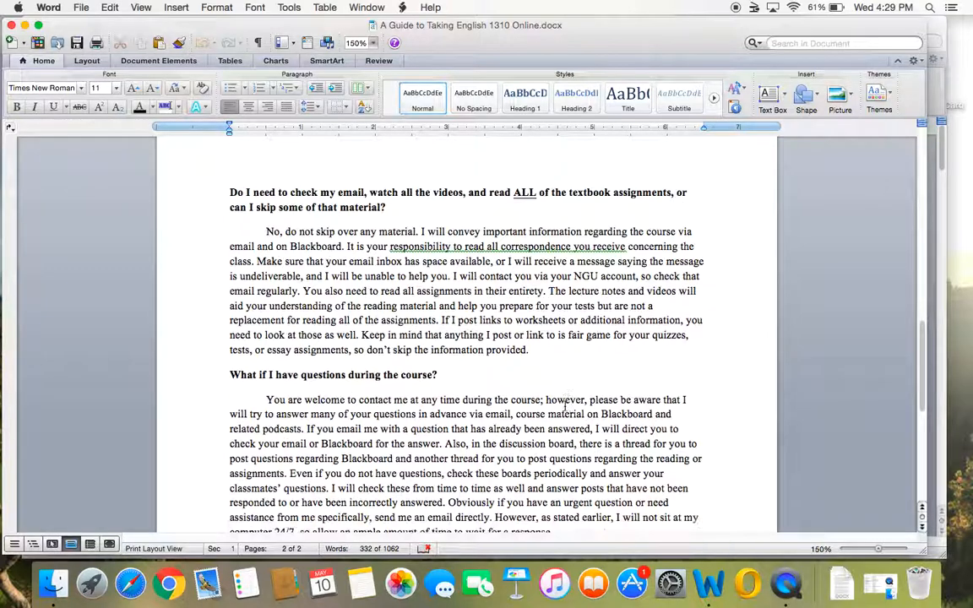
Step: Highlight then clear the sentence about questions answered in advance, and scroll to the final Blackboard-quiz question
scroll(down, 3)
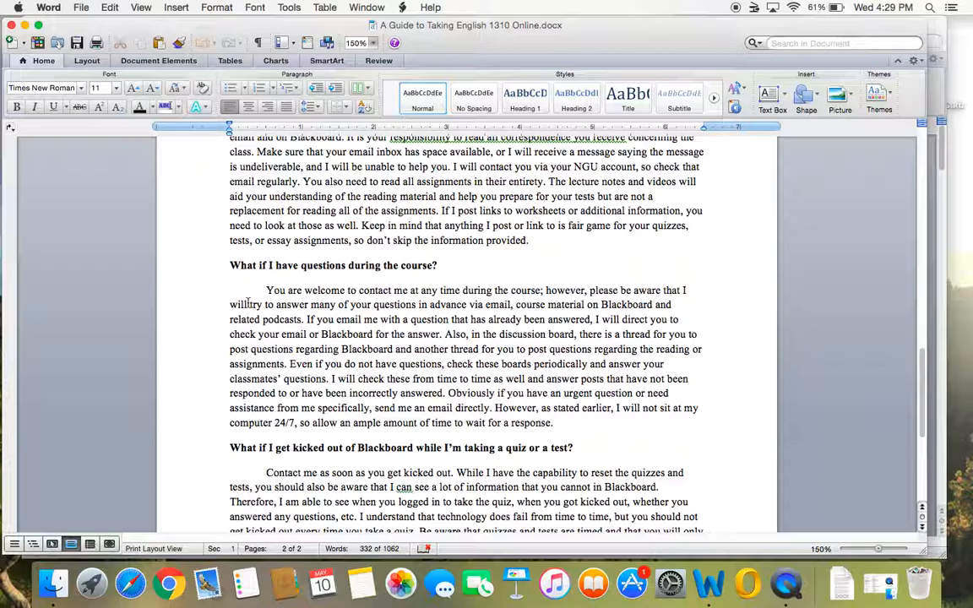
drag(230, 304, 513, 304)
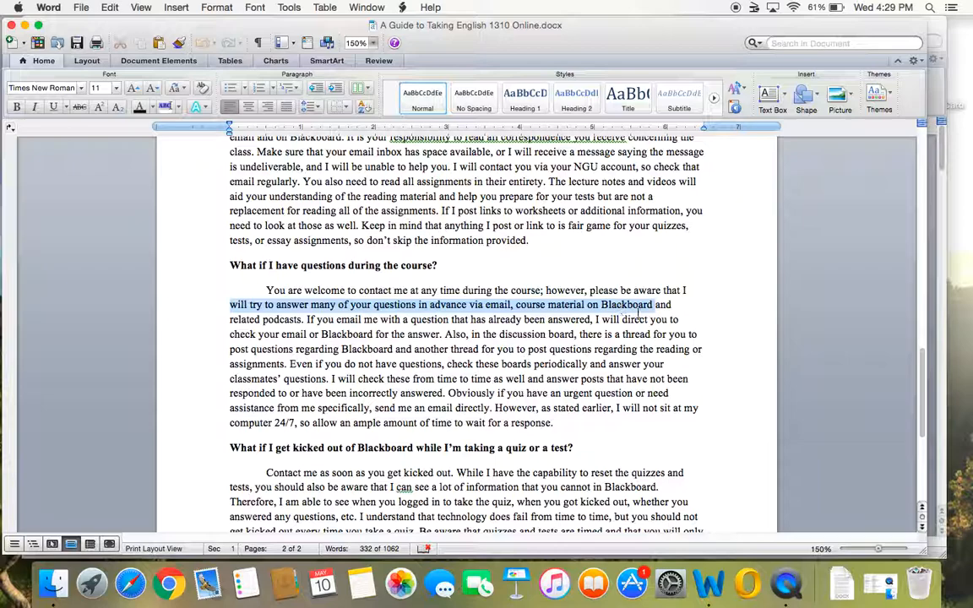
drag(650, 304, 441, 334)
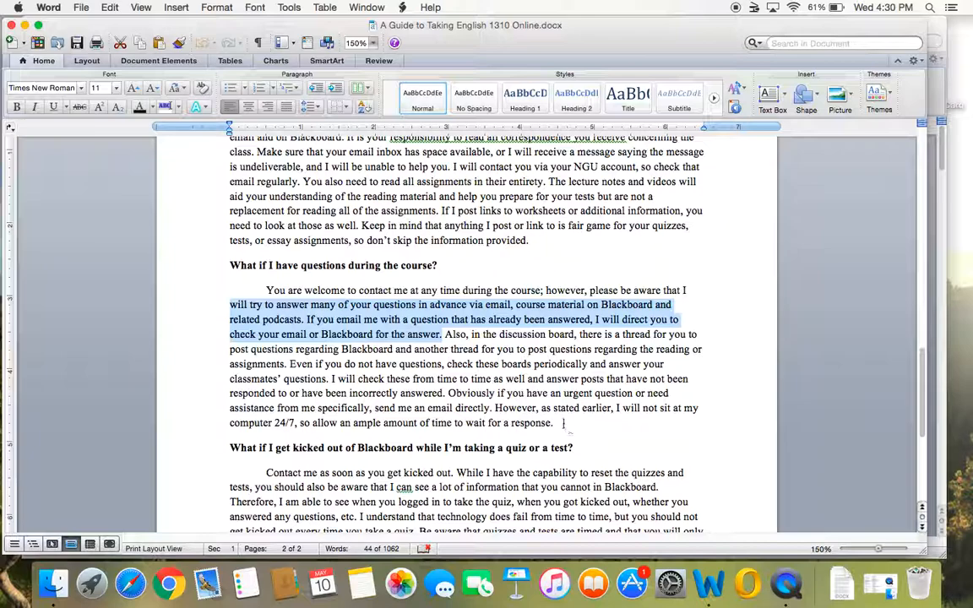
click(564, 422)
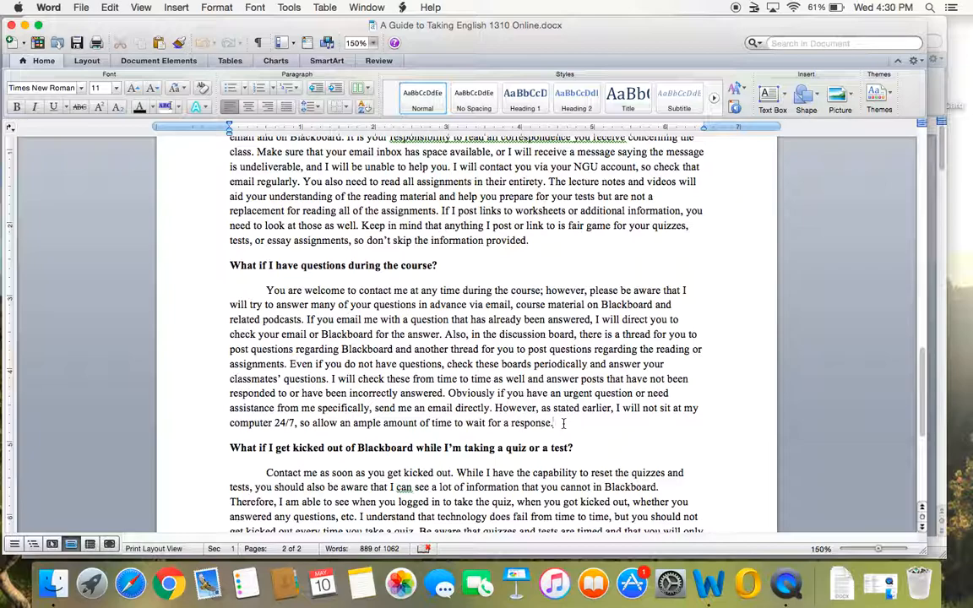
click(553, 423)
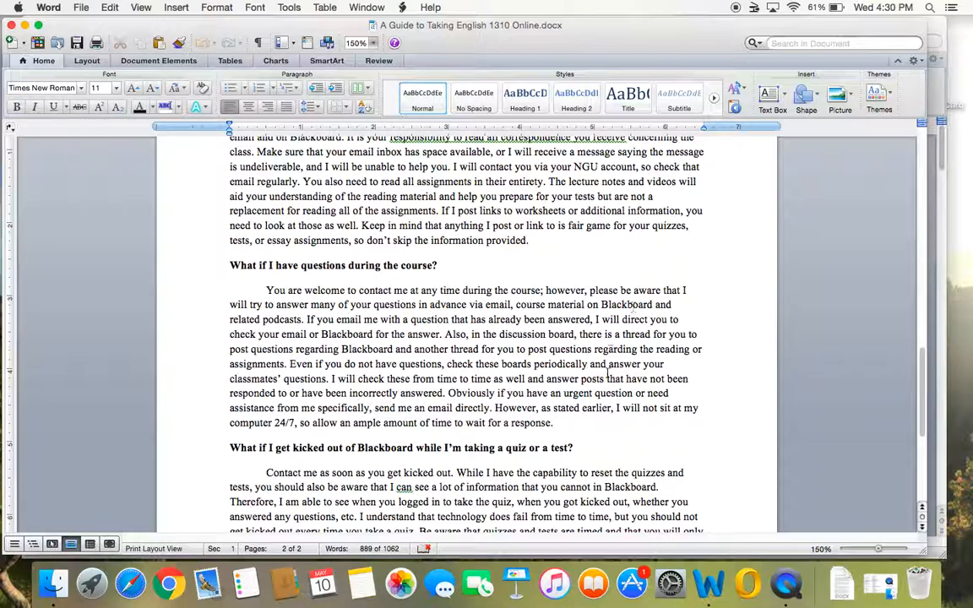
scroll(down, 3)
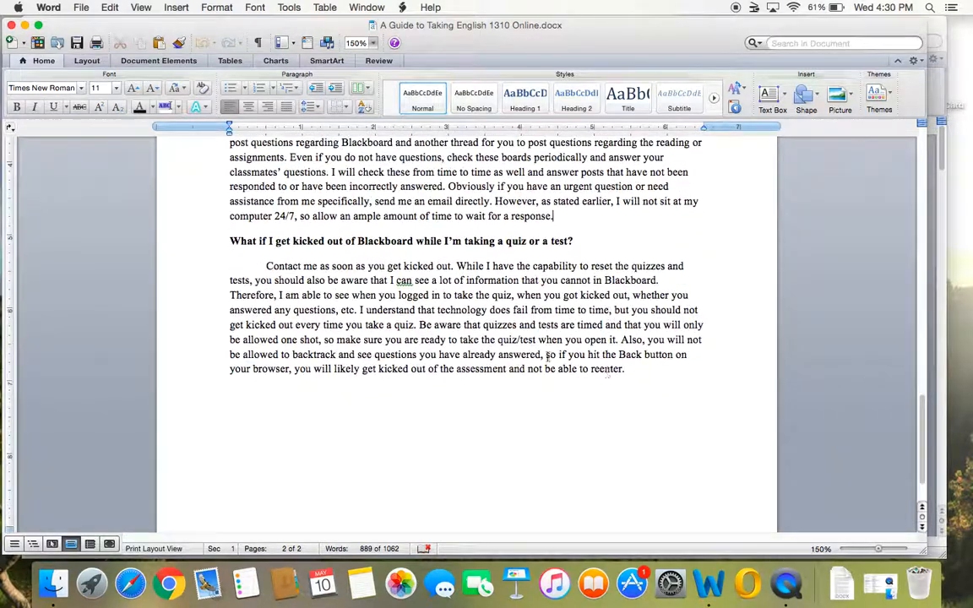
drag(230, 241, 488, 265)
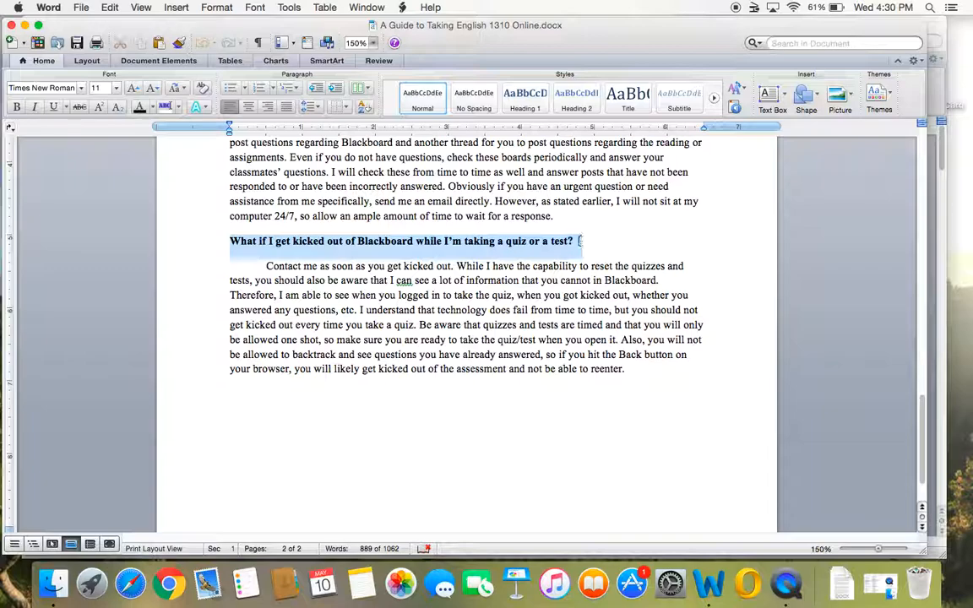
click(577, 241)
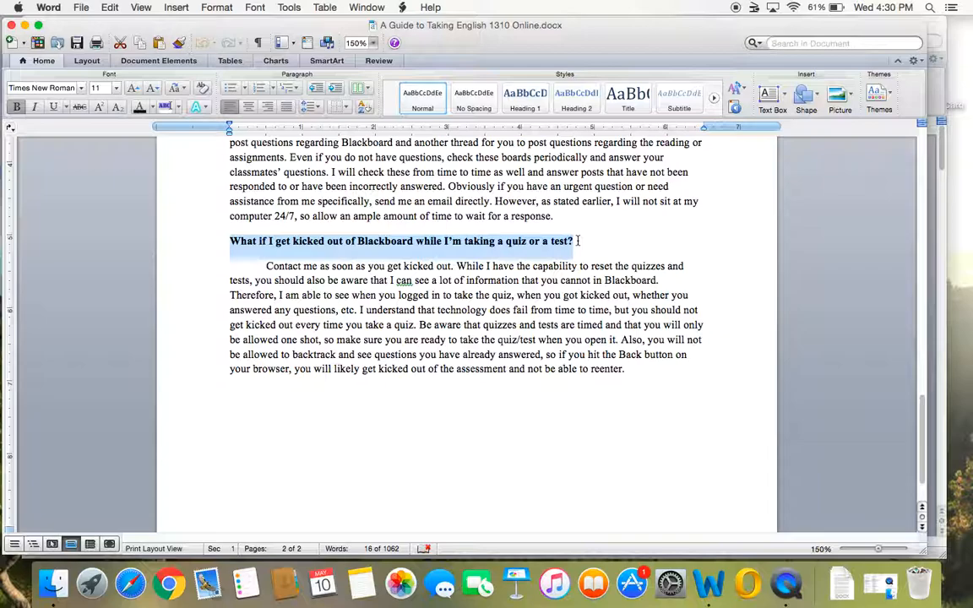
click(578, 241)
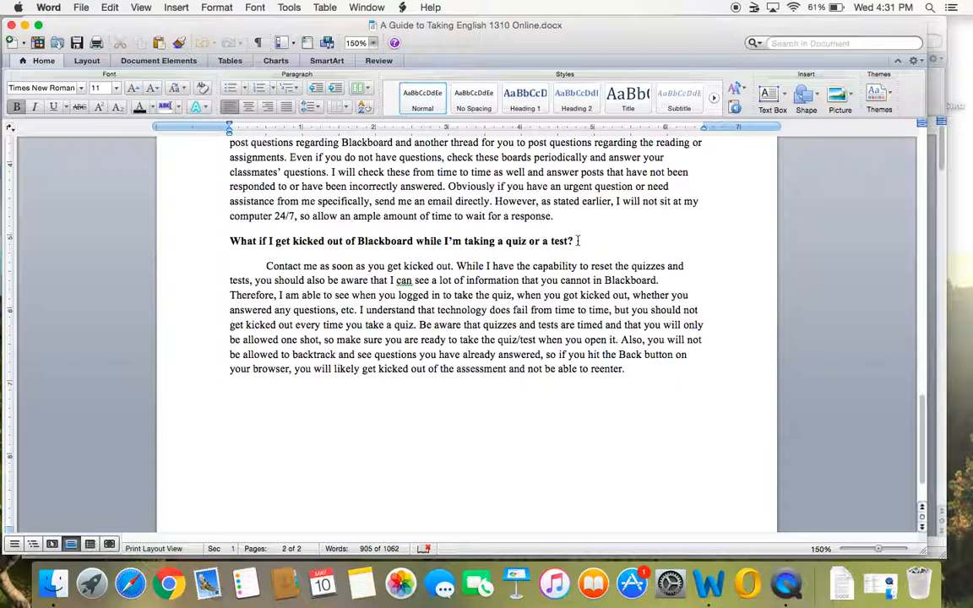
click(574, 241)
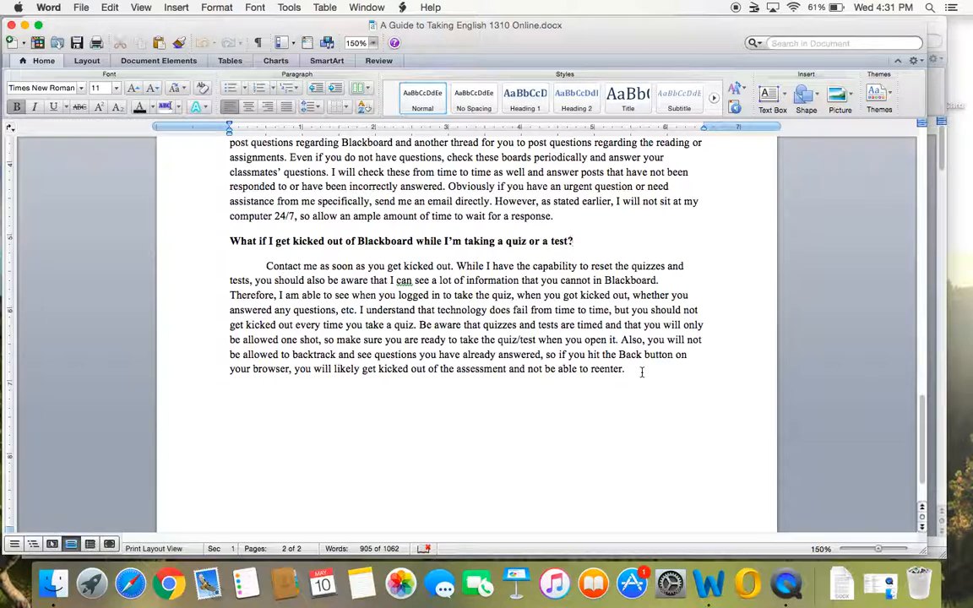
click(573, 241)
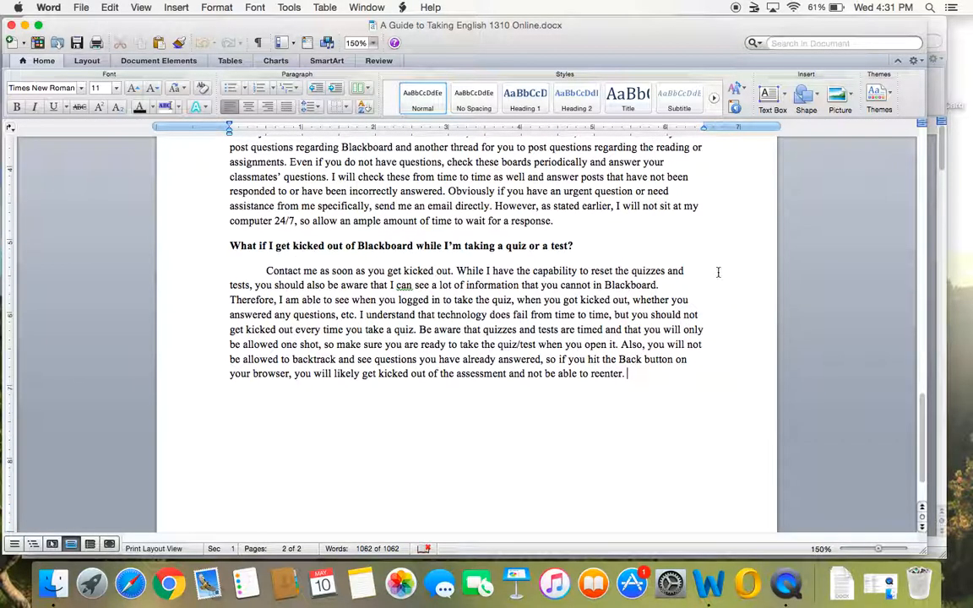
mouse_move(734, 274)
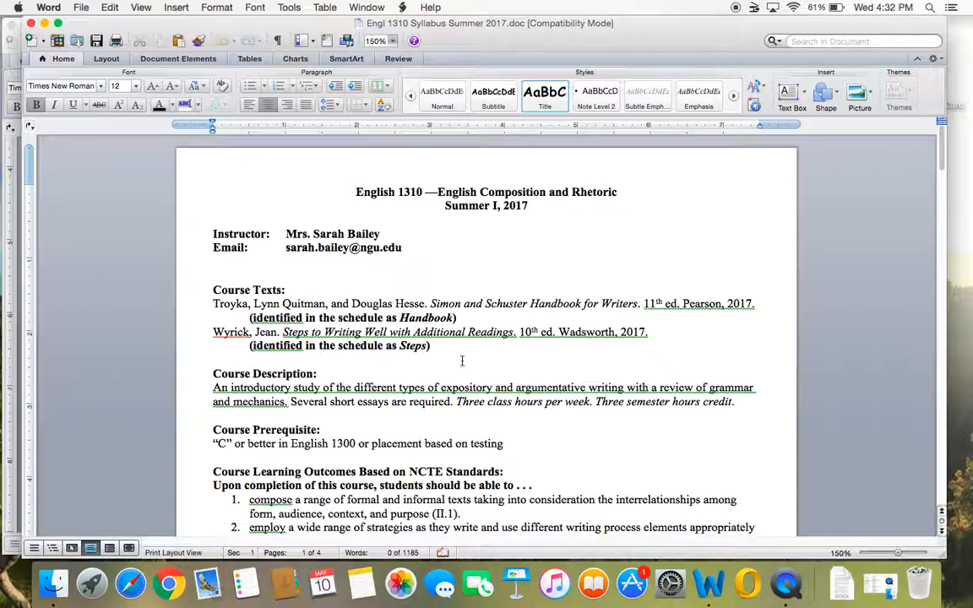
Step: Place the insertion point at the Summer 2017 syllabus title and scroll into the learning outcomes
click(356, 191)
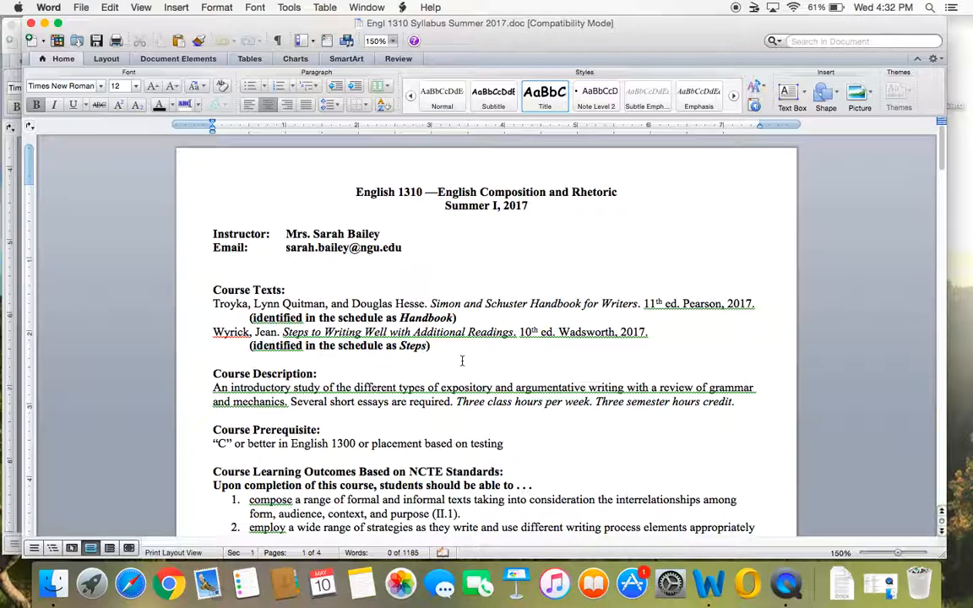
click(356, 191)
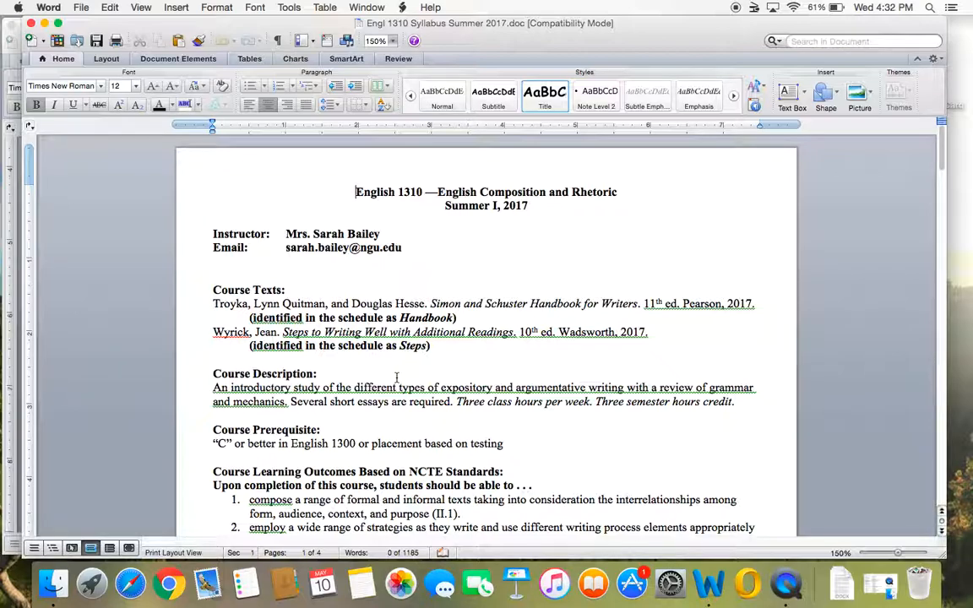
scroll(down, 3)
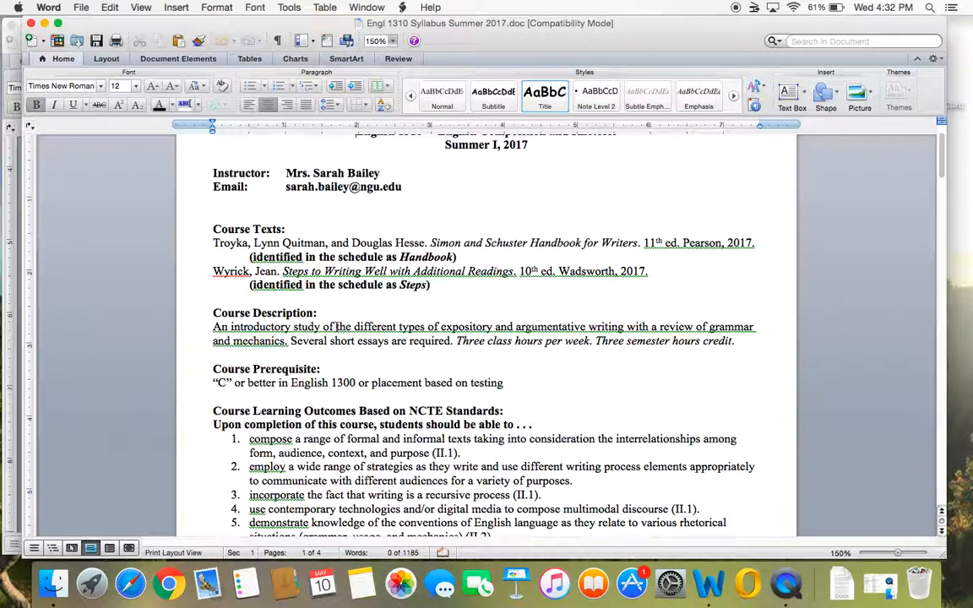
mouse_move(406, 370)
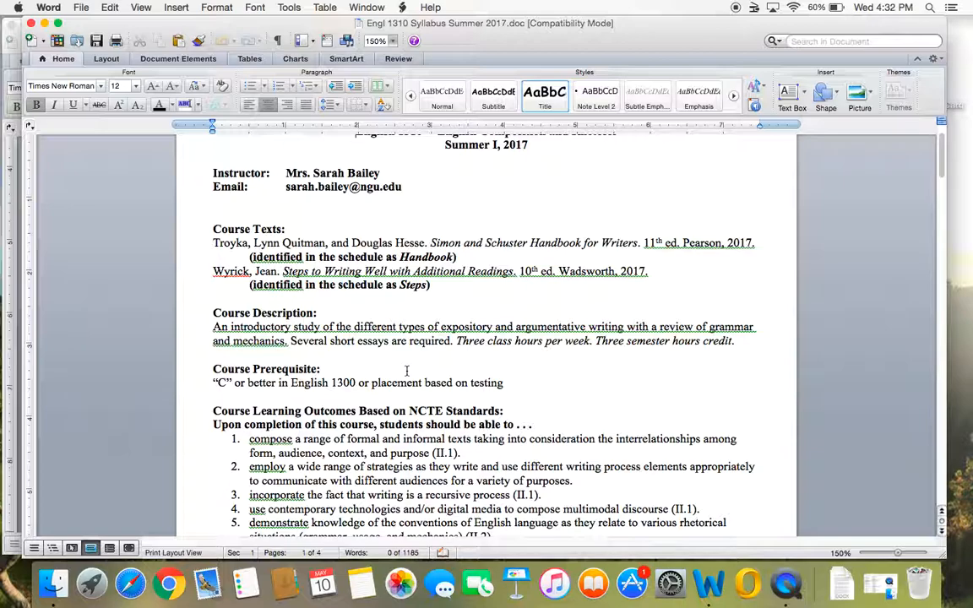
mouse_move(611, 433)
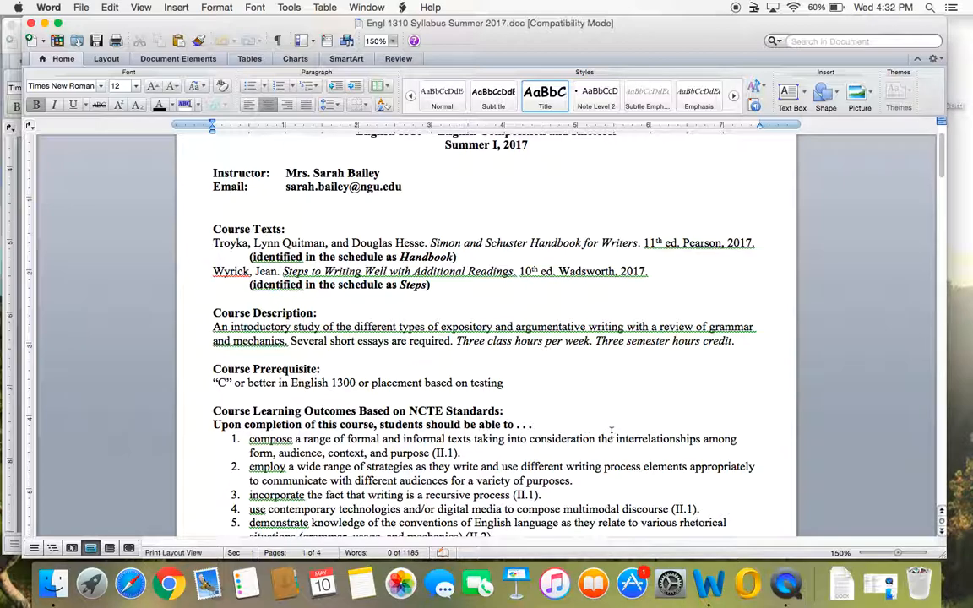
Step: Scroll past the learning outcomes to Evaluation Methods and the page 2 grading table
scroll(down, 3)
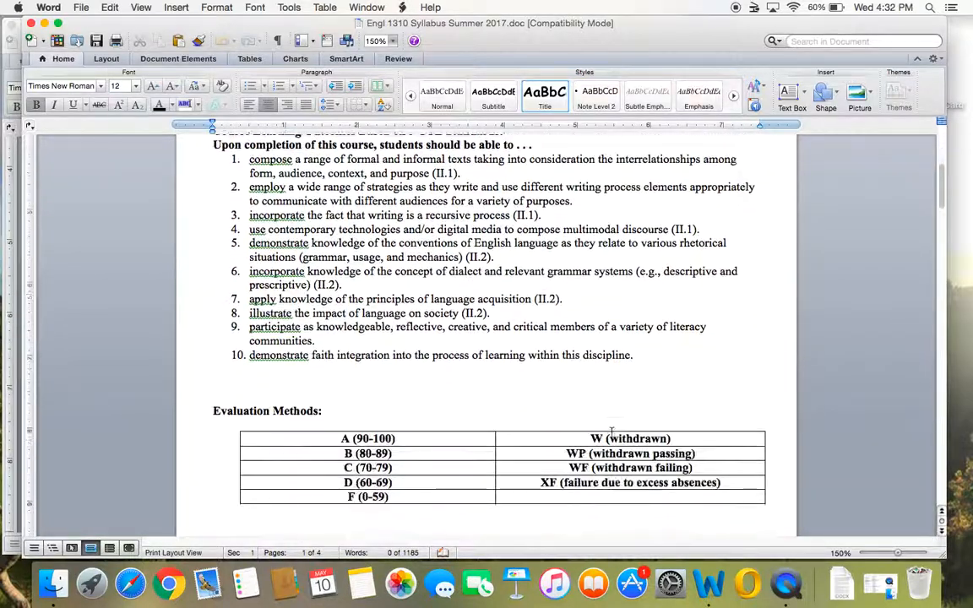
scroll(down, 3)
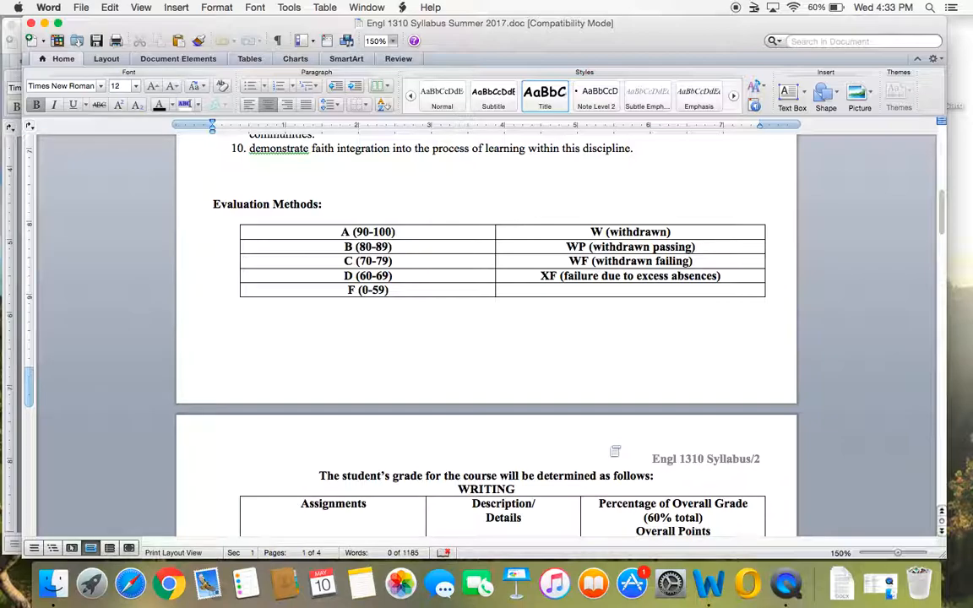
scroll(down, 3)
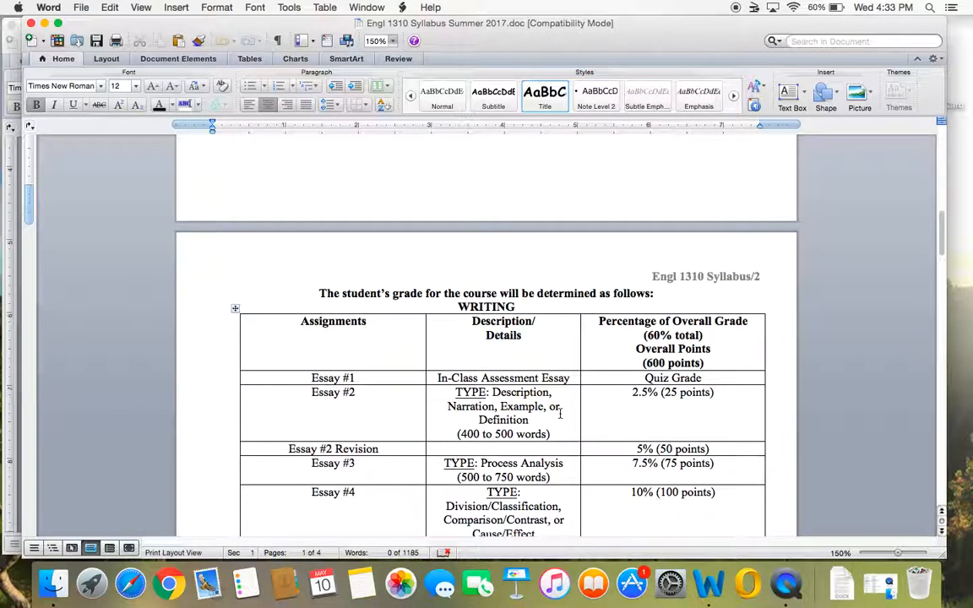
Step: Scroll through the writing assignments table to the grammar table and Late Work policy
scroll(down, 3)
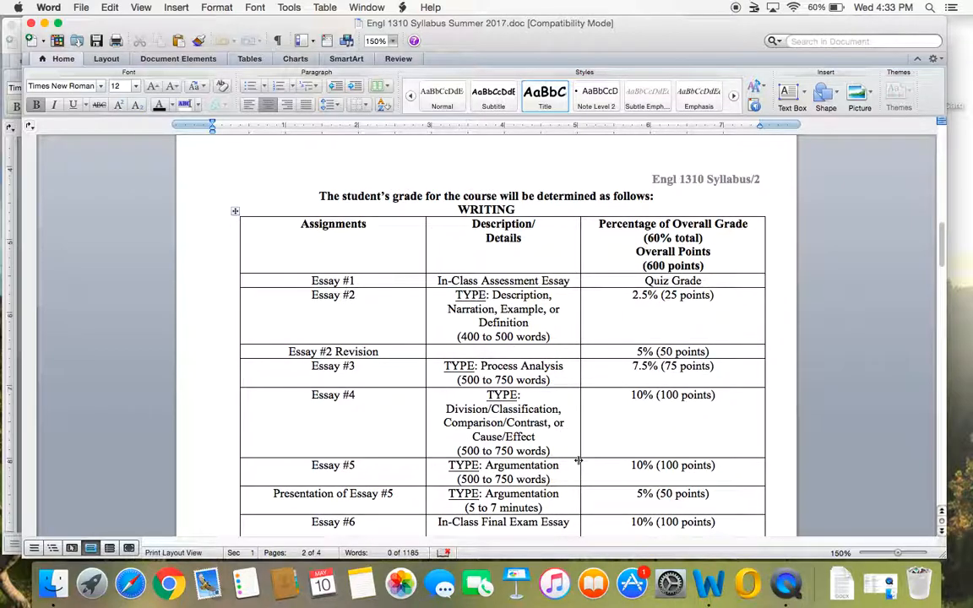
mouse_move(579, 450)
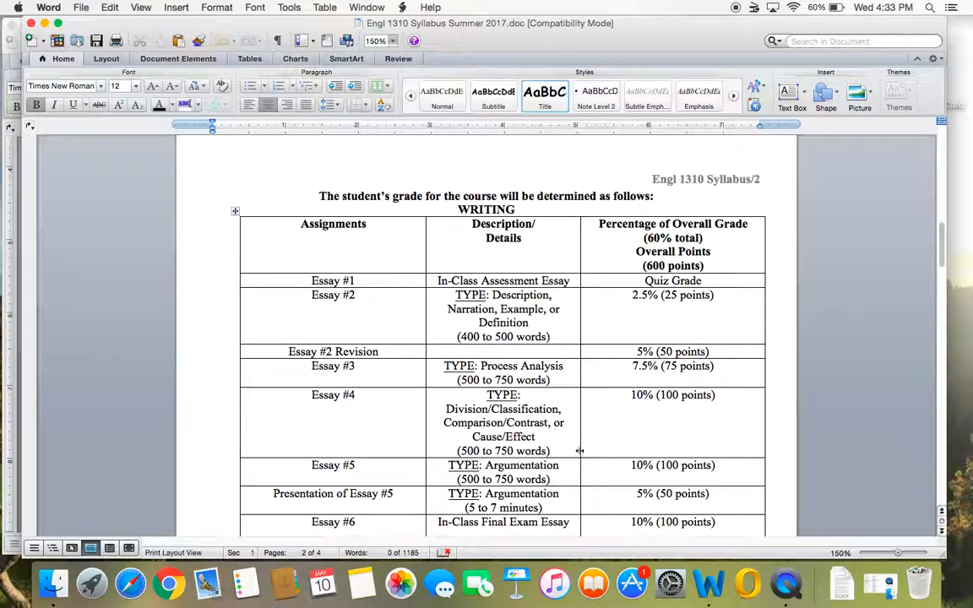
mouse_move(721, 502)
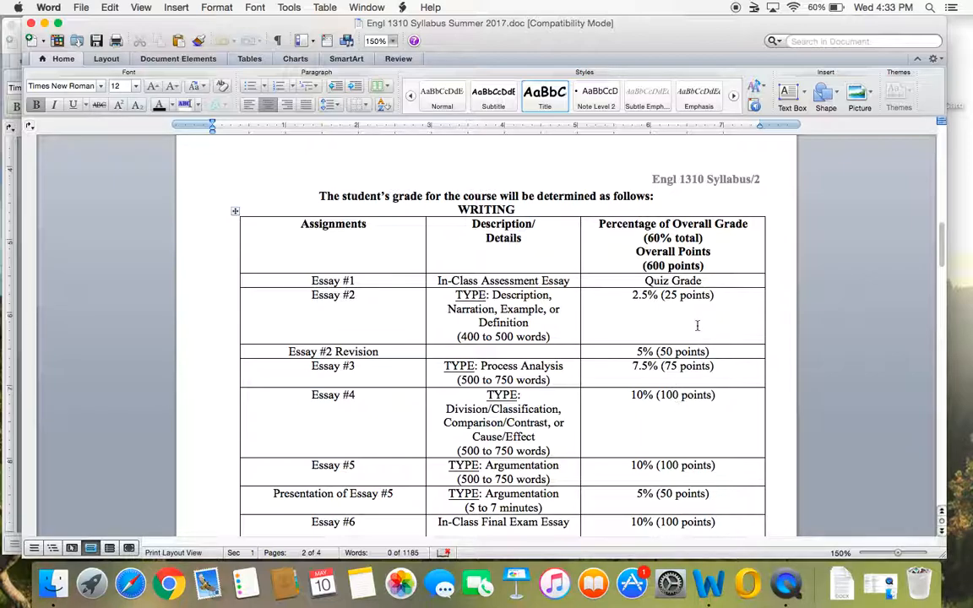
mouse_move(580, 321)
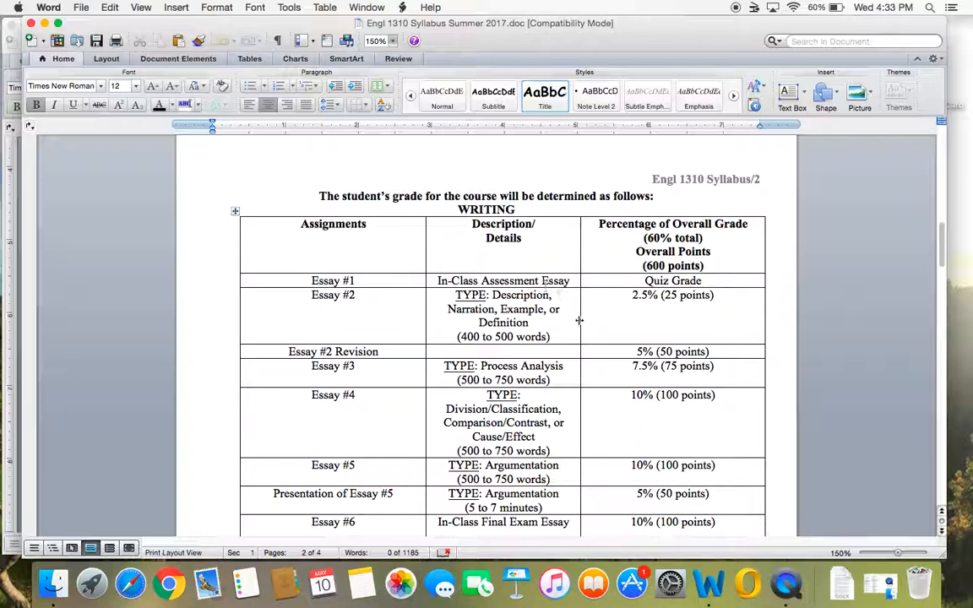
mouse_move(606, 363)
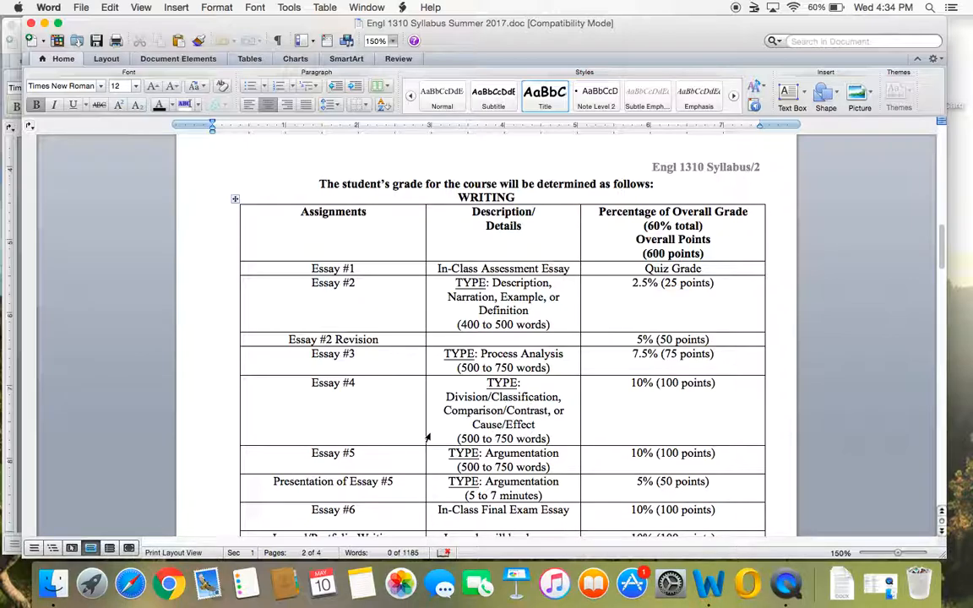
scroll(down, 3)
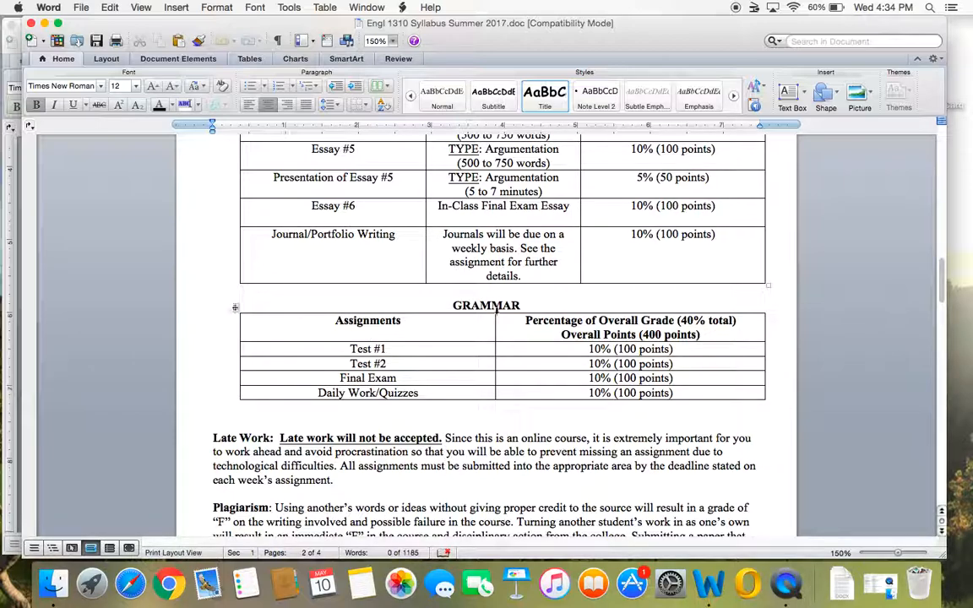
scroll(down, 3)
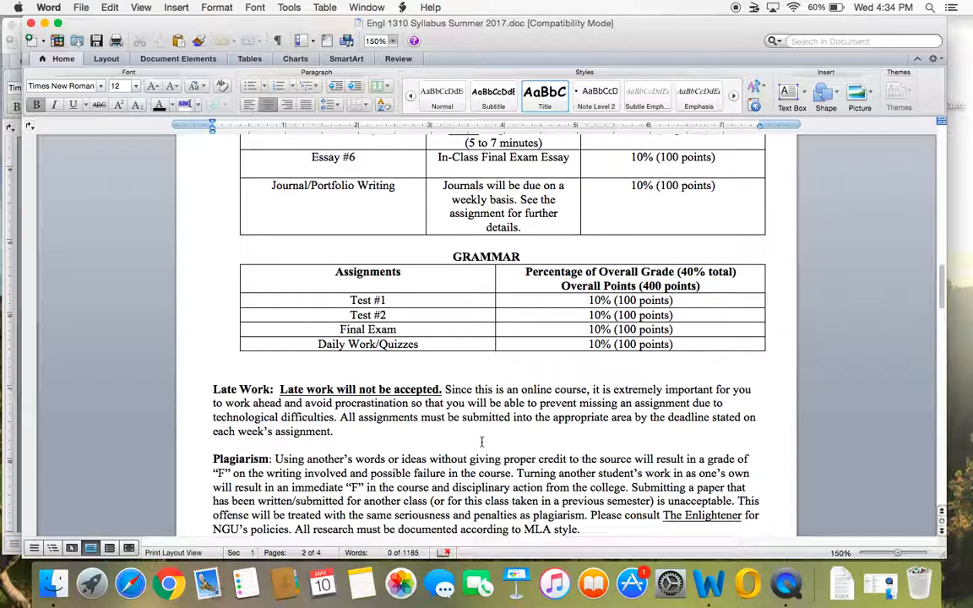
mouse_move(561, 440)
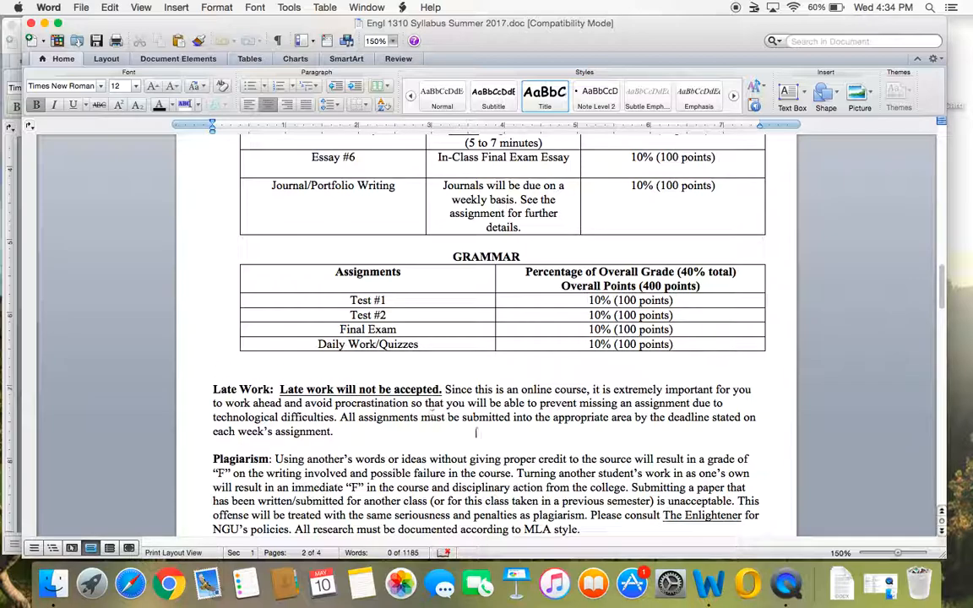
mouse_move(479, 433)
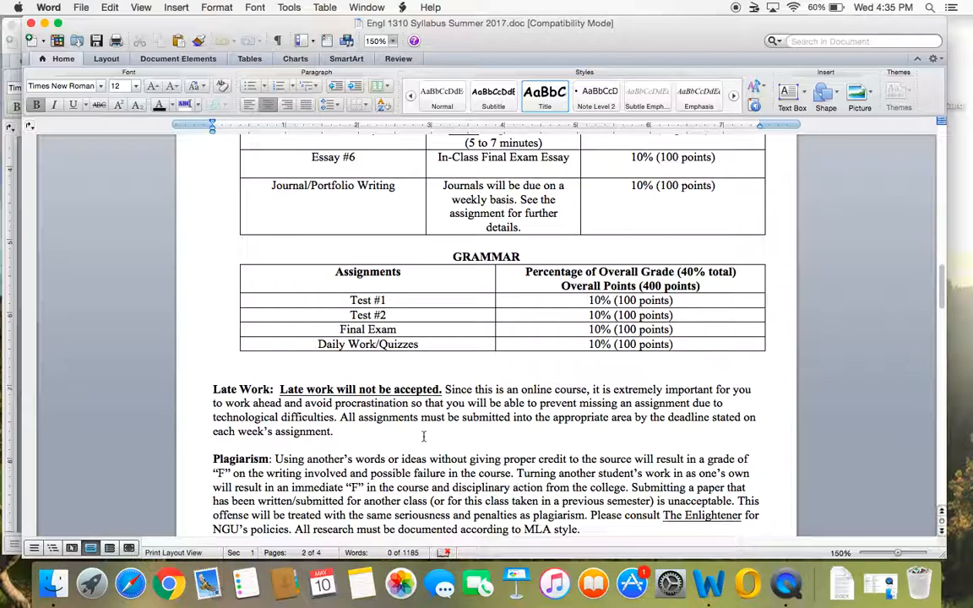
mouse_move(600, 449)
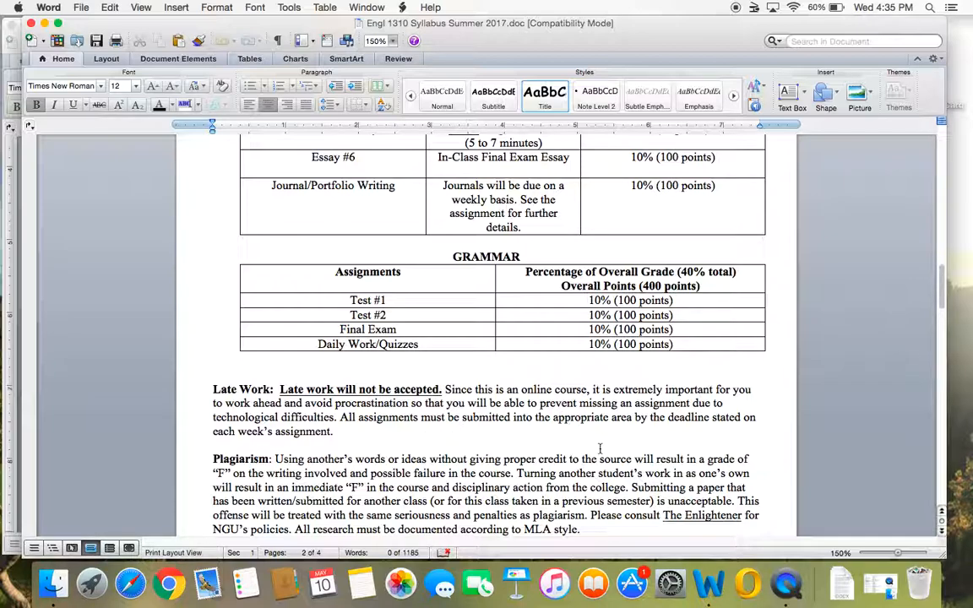
Step: Scroll past Late Work and Plagiarism to page 3's Academic Integrity Statement
scroll(down, 3)
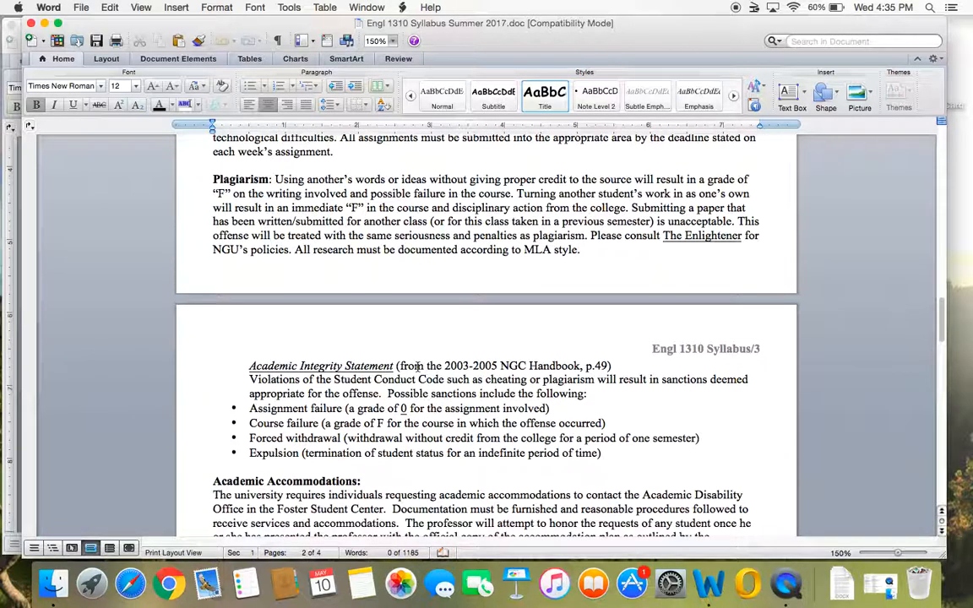
Step: Scroll through Academic Accommodations and the education majors section to page 4's Assignment Schedule
scroll(down, 3)
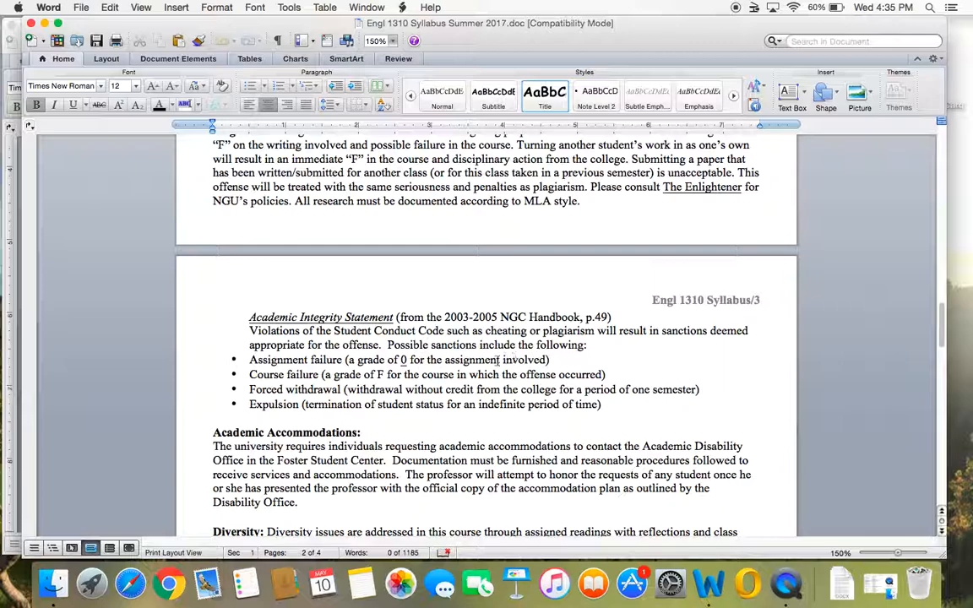
scroll(down, 3)
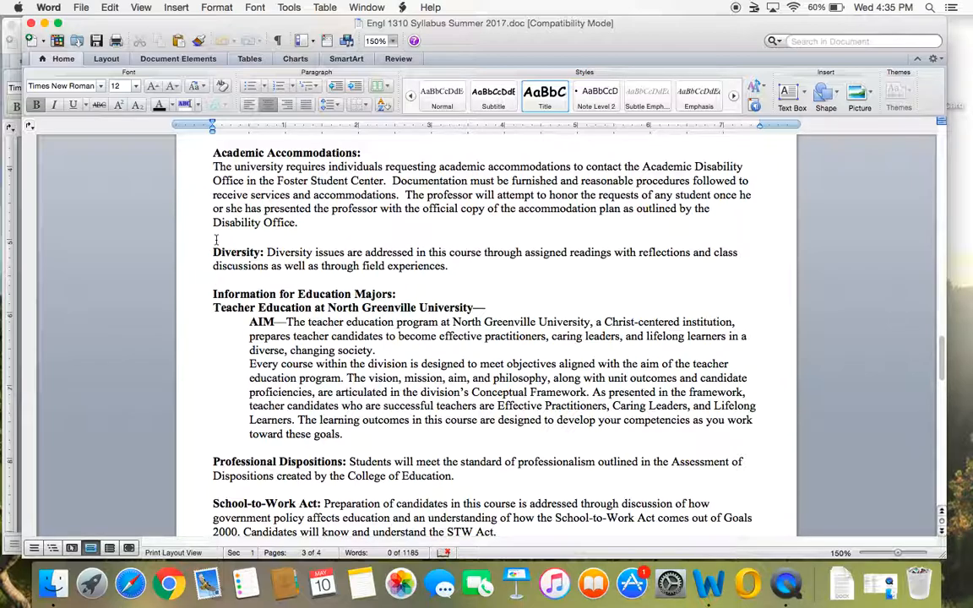
scroll(down, 3)
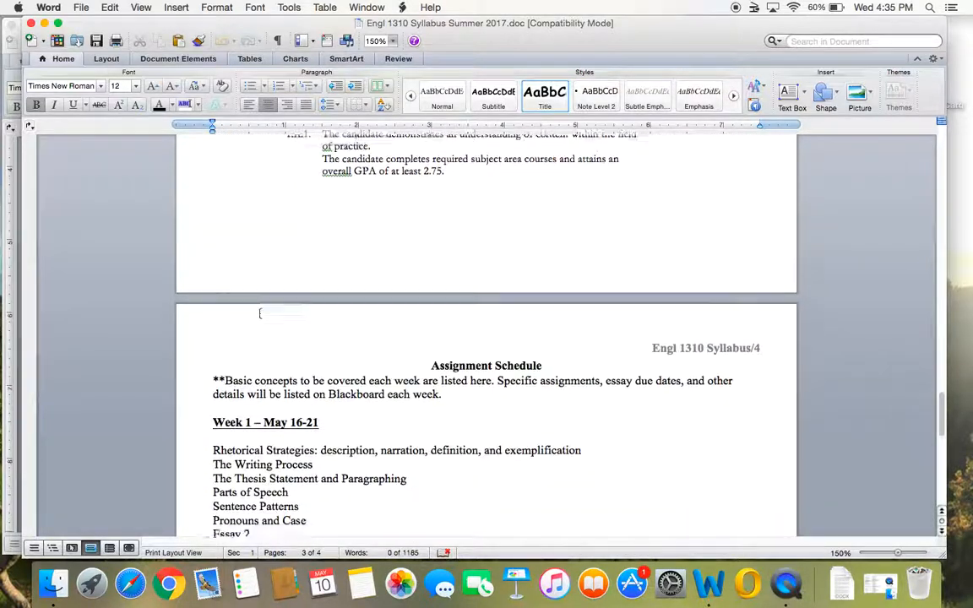
Step: Scroll through Weeks 1–5 of the Assignment Schedule to the final exam ending the document
scroll(down, 3)
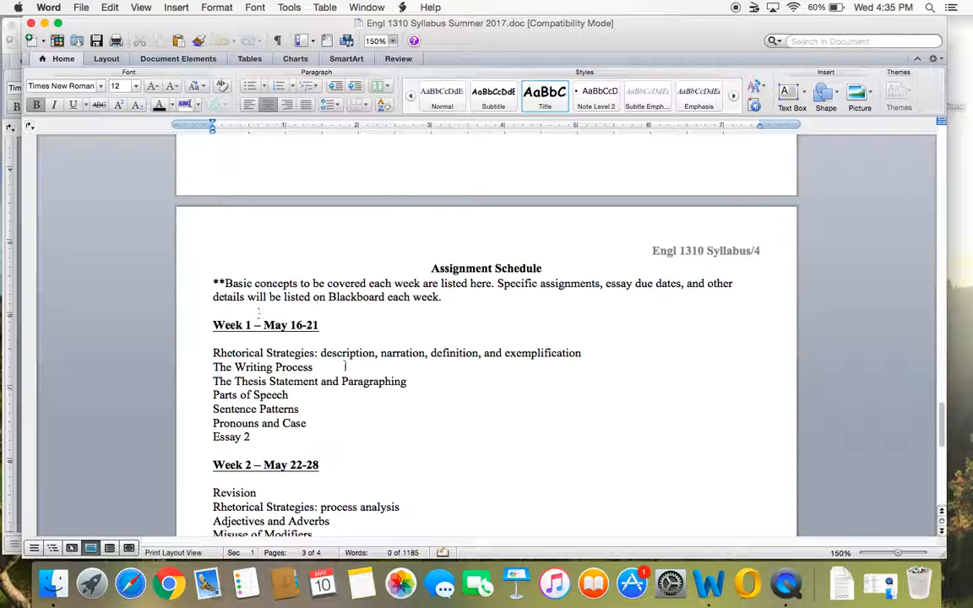
scroll(down, 3)
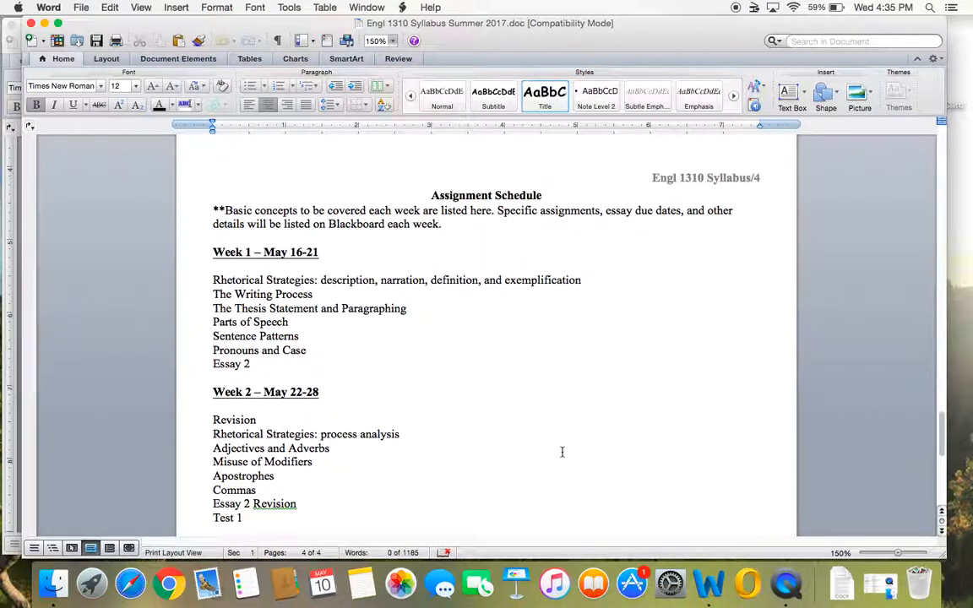
mouse_move(279, 312)
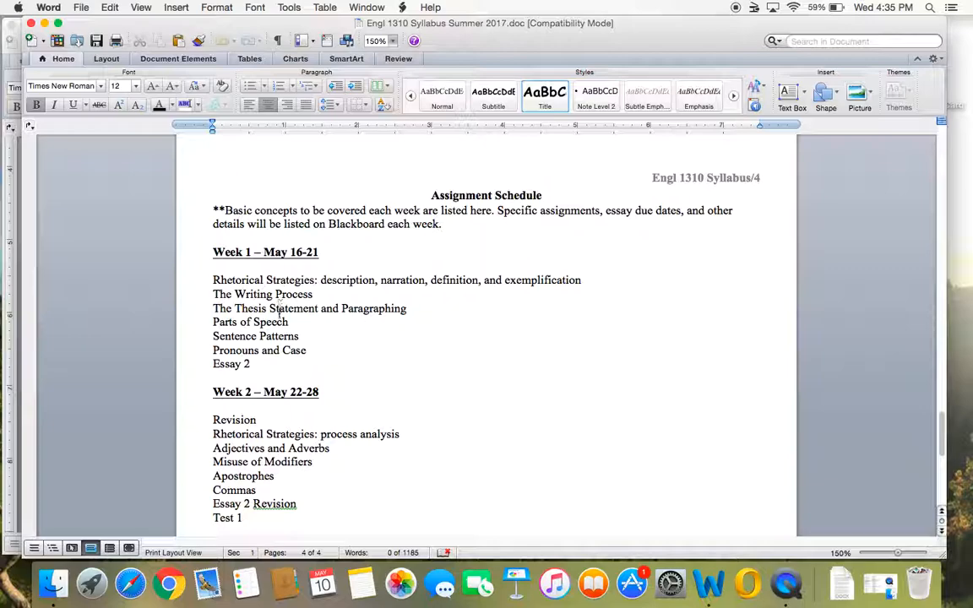
mouse_move(324, 394)
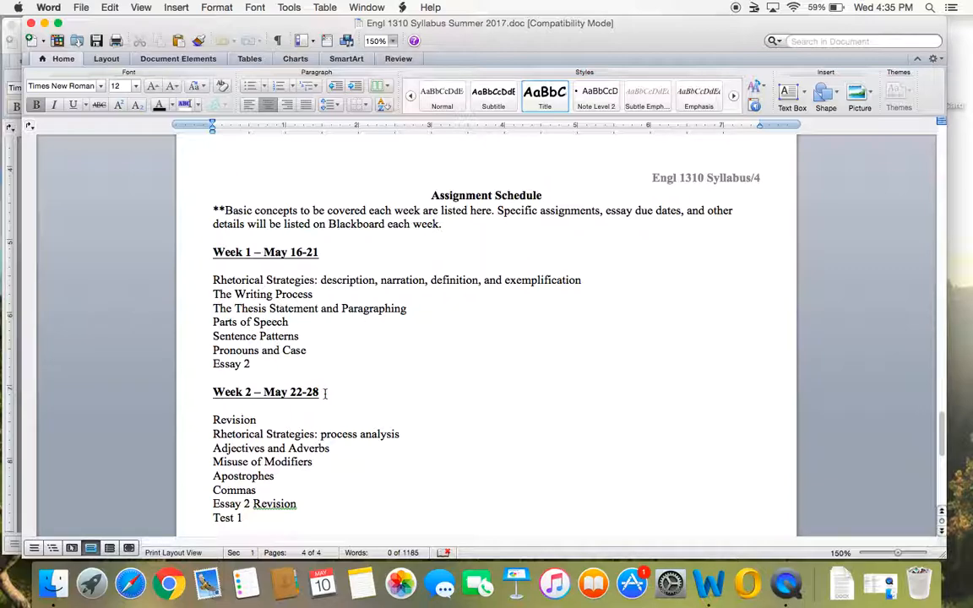
scroll(down, 3)
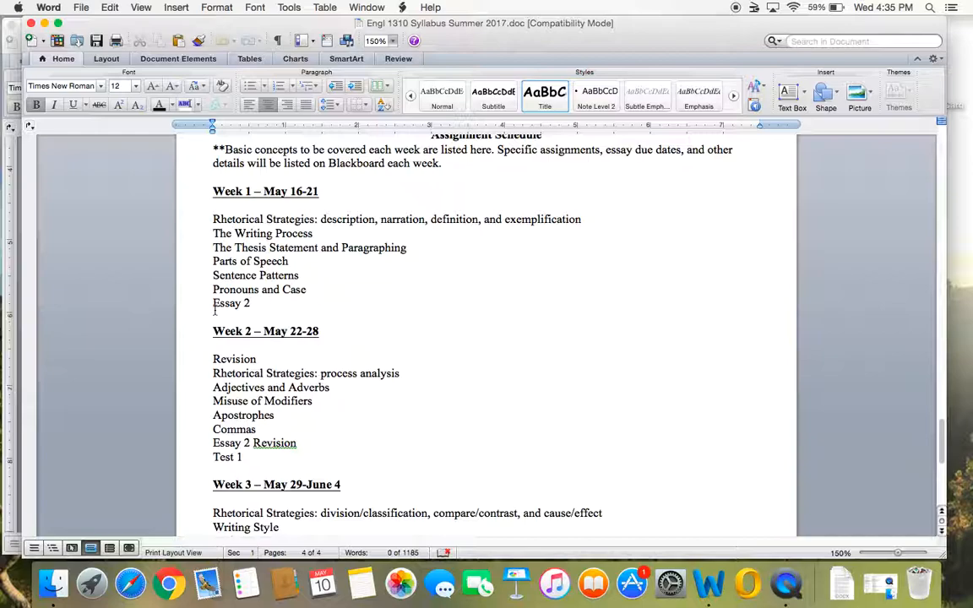
scroll(down, 3)
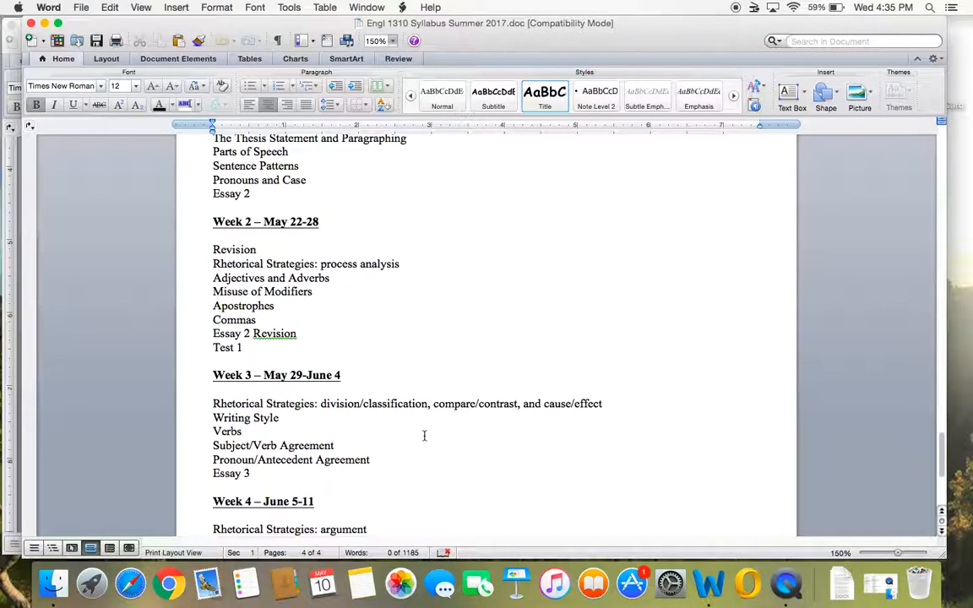
mouse_move(414, 408)
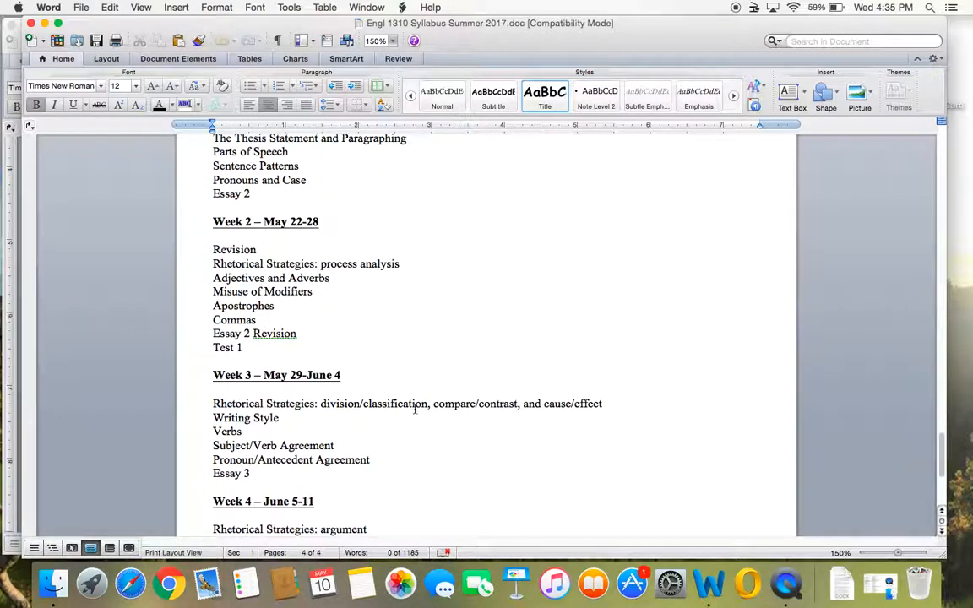
scroll(down, 3)
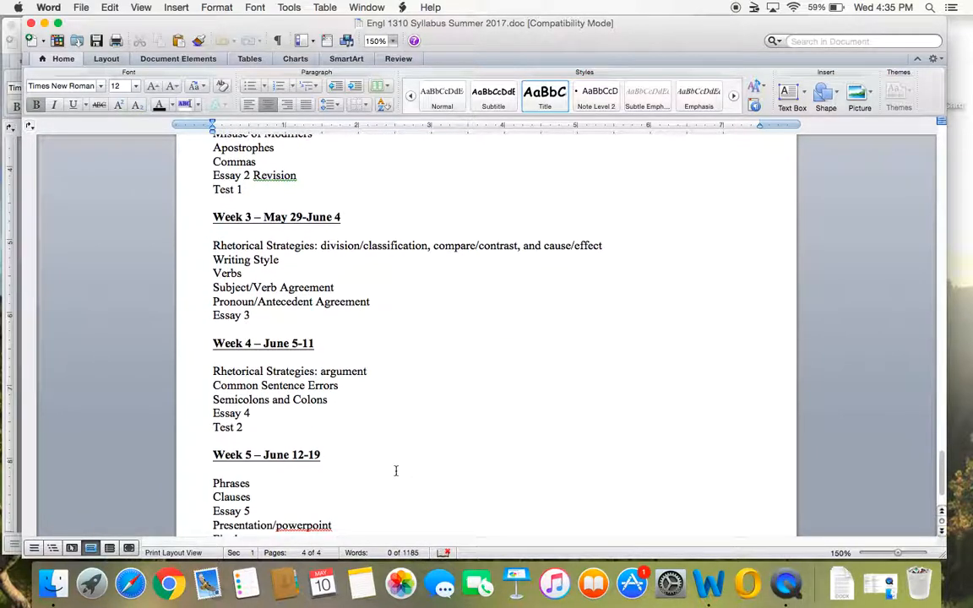
scroll(down, 3)
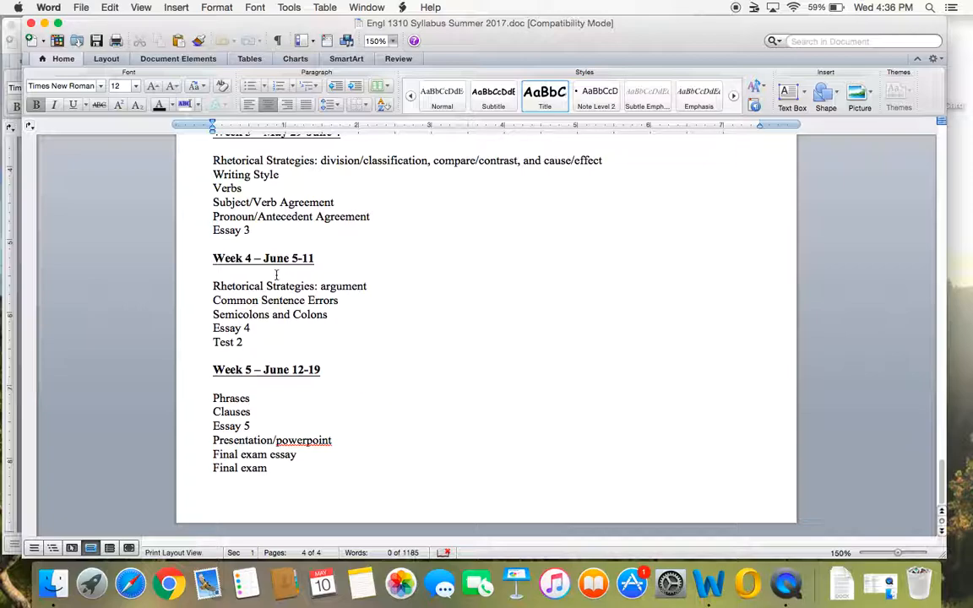
mouse_move(342, 446)
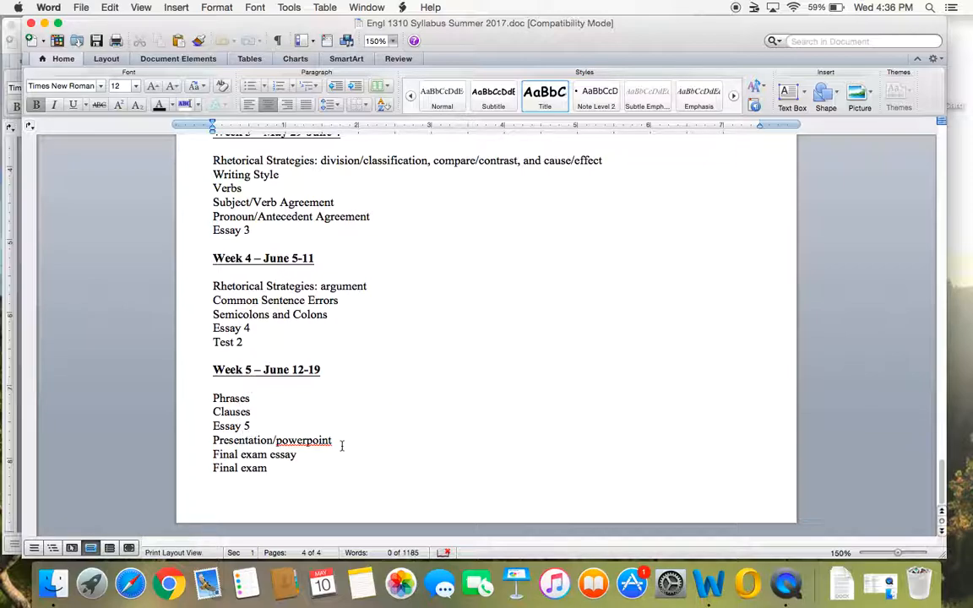
mouse_move(433, 446)
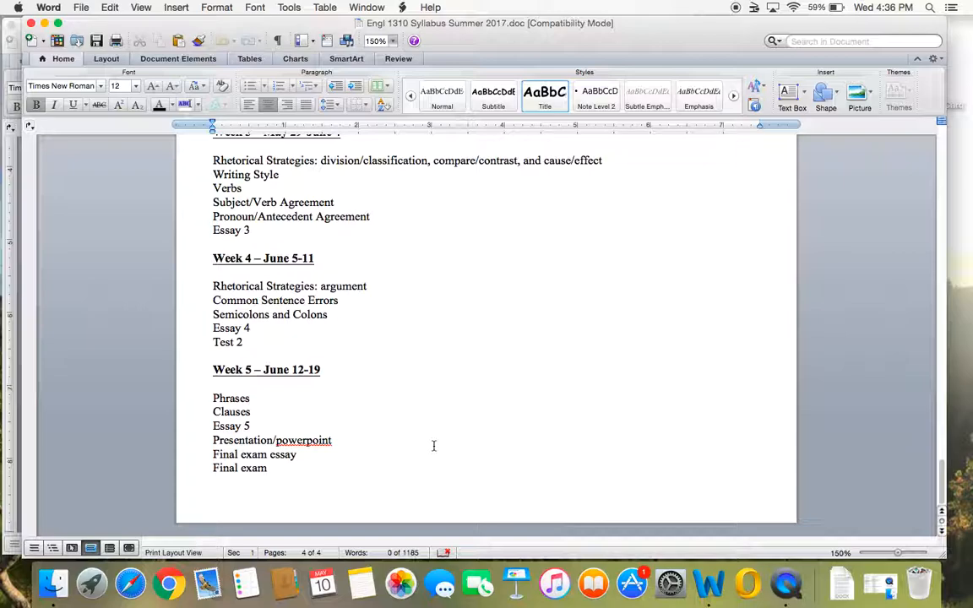
mouse_move(416, 359)
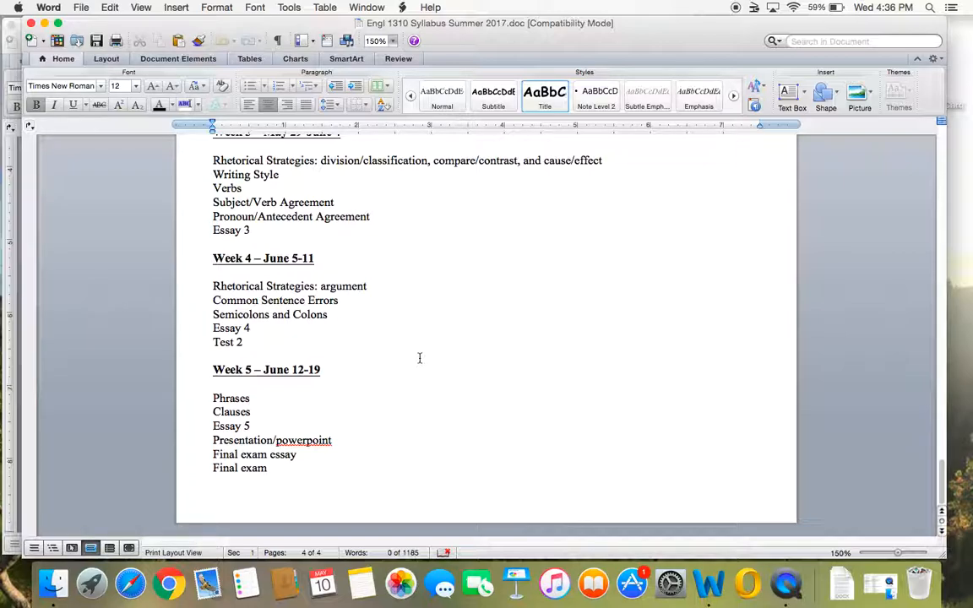
mouse_move(530, 316)
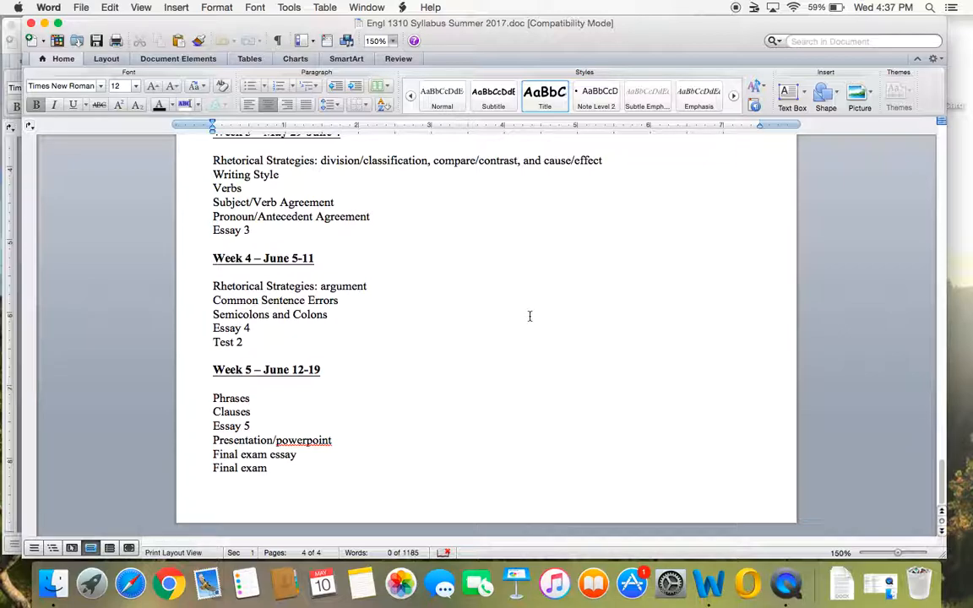
mouse_move(725, 52)
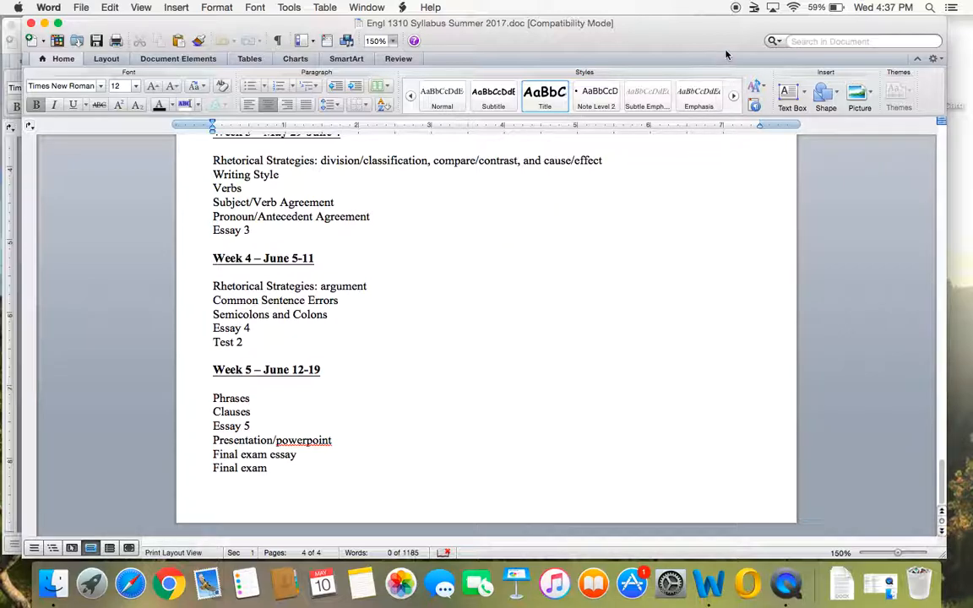
mouse_move(739, 14)
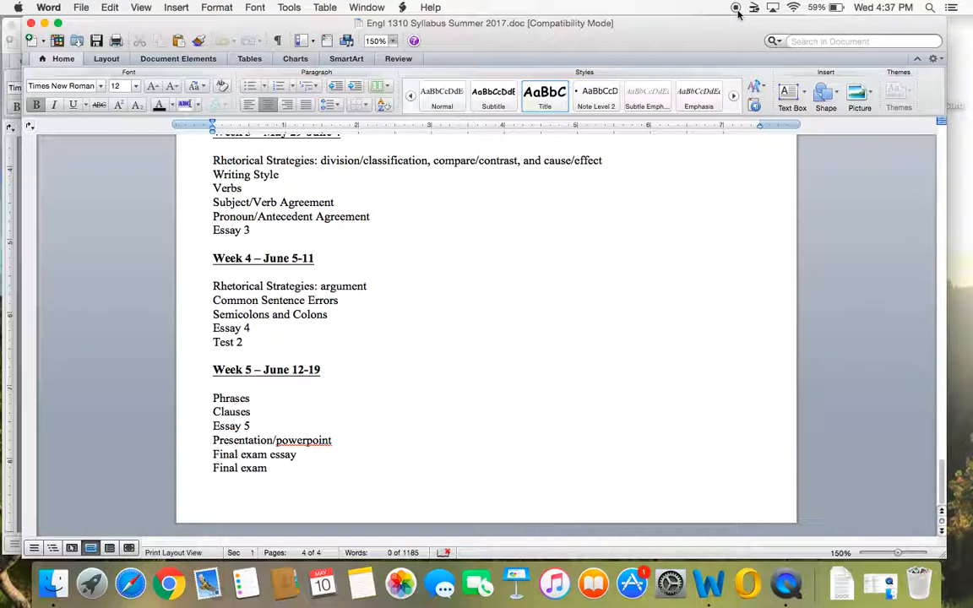